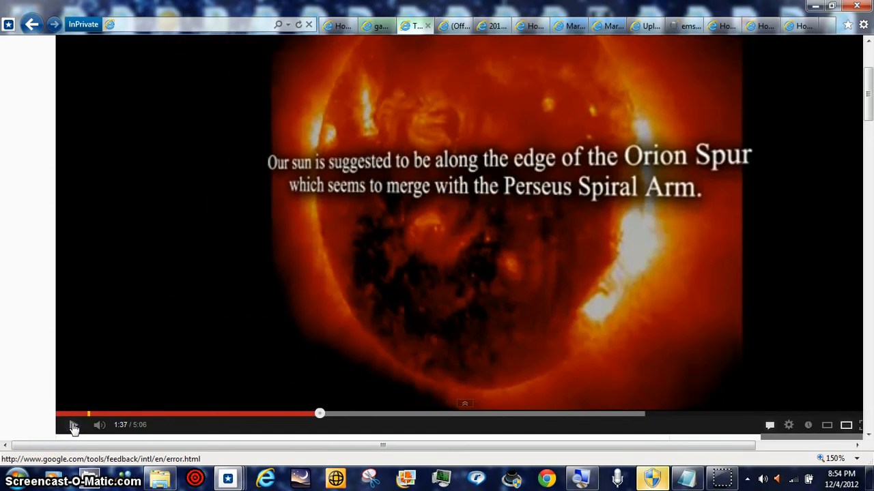
Resume the paused video from 1:37 and let it run toward the grainy grayscale frame
{"action": "left_click", "coordinate": [74, 425]}
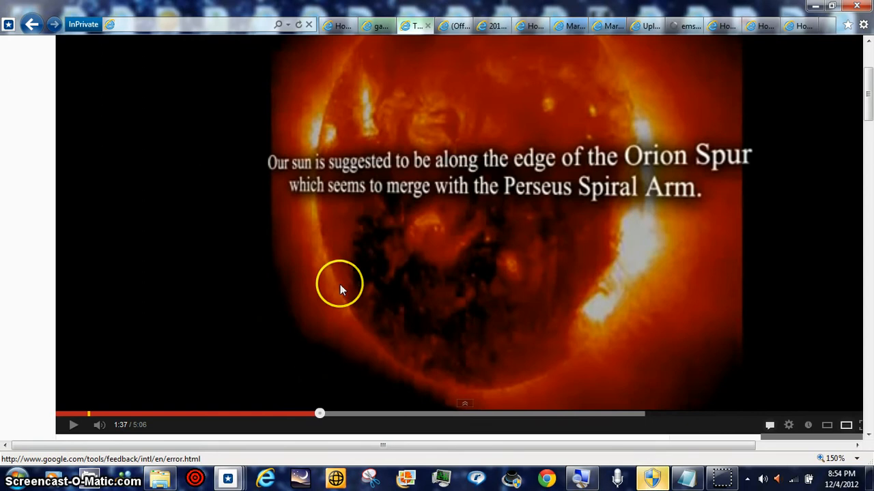
{"action": "mouse_move", "coordinate": [576, 229]}
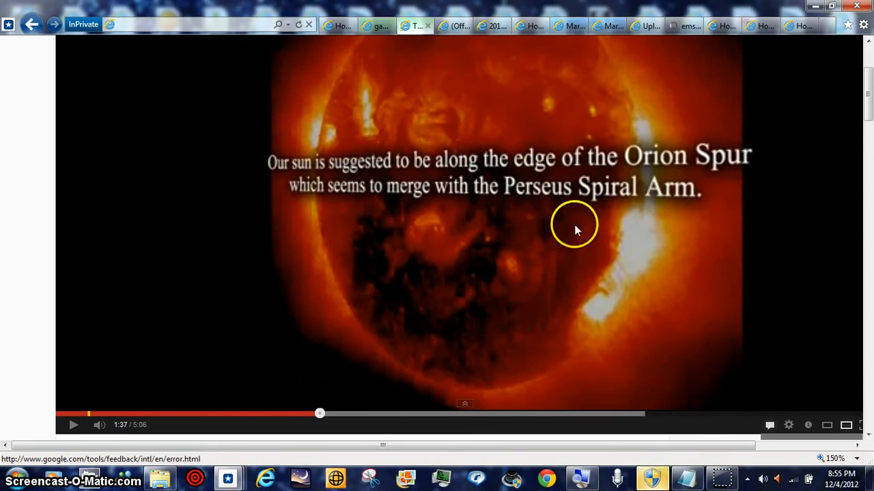
{"action": "mouse_move", "coordinate": [614, 208]}
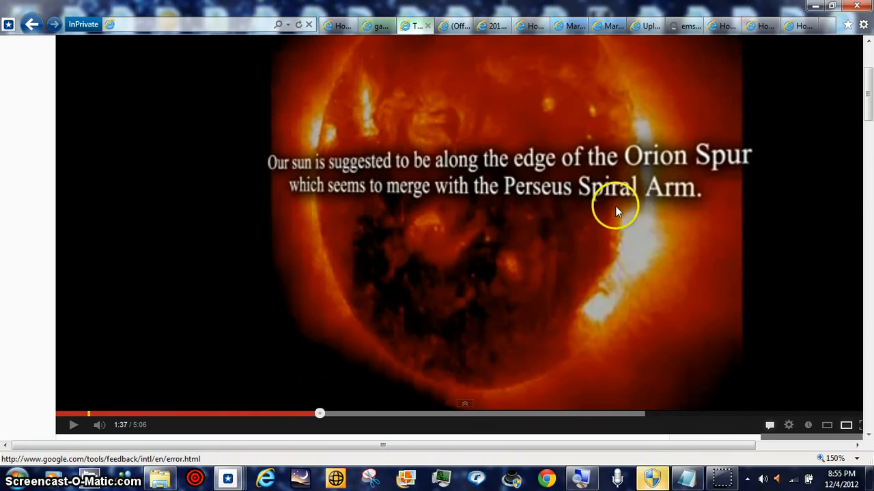
{"action": "mouse_move", "coordinate": [620, 211]}
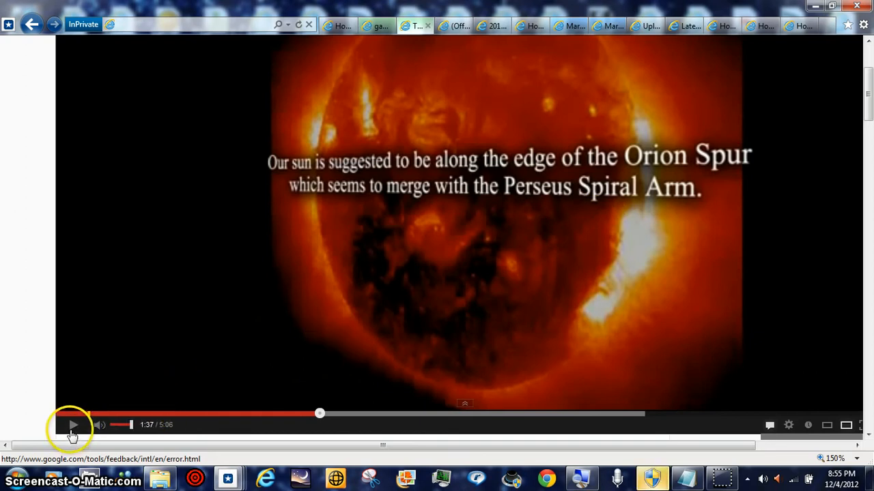
{"action": "left_click", "coordinate": [74, 425]}
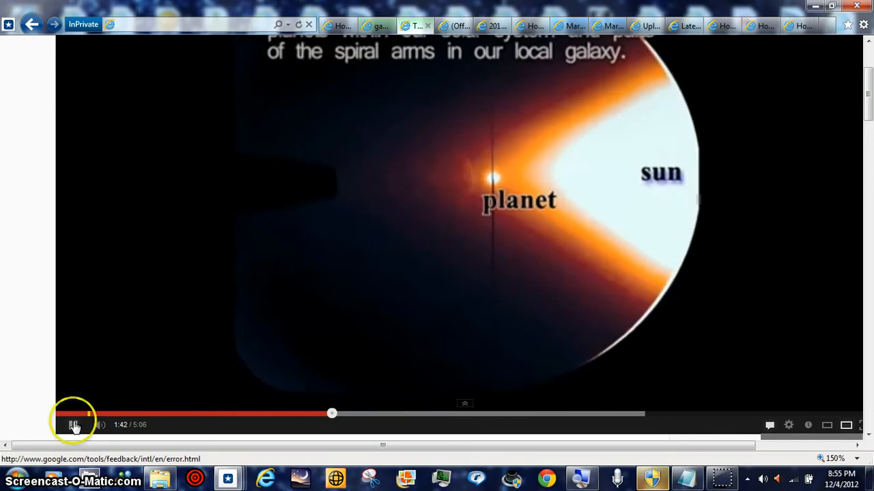
{"action": "left_click", "coordinate": [74, 425]}
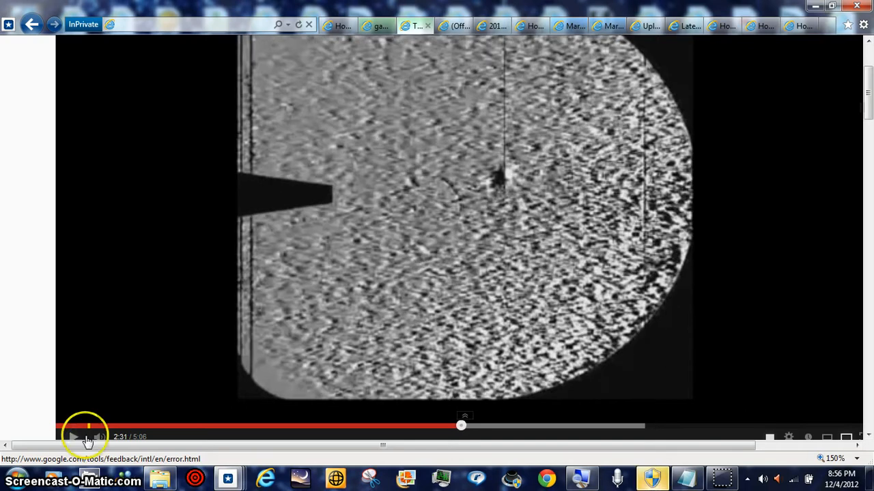
{"action": "mouse_move", "coordinate": [335, 266]}
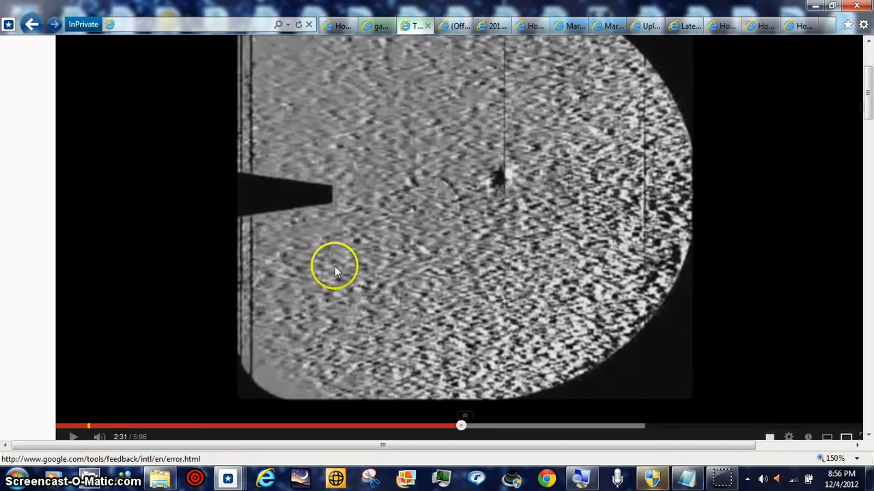
{"action": "mouse_move", "coordinate": [450, 202]}
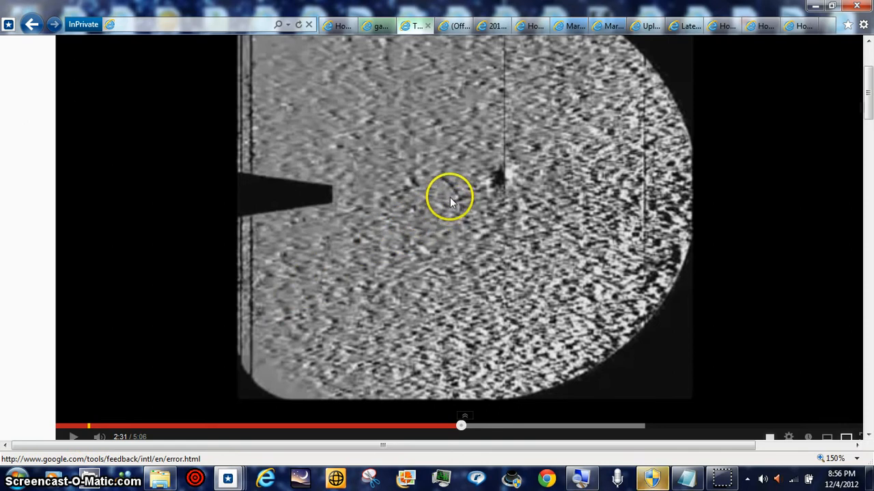
{"action": "mouse_move", "coordinate": [475, 207]}
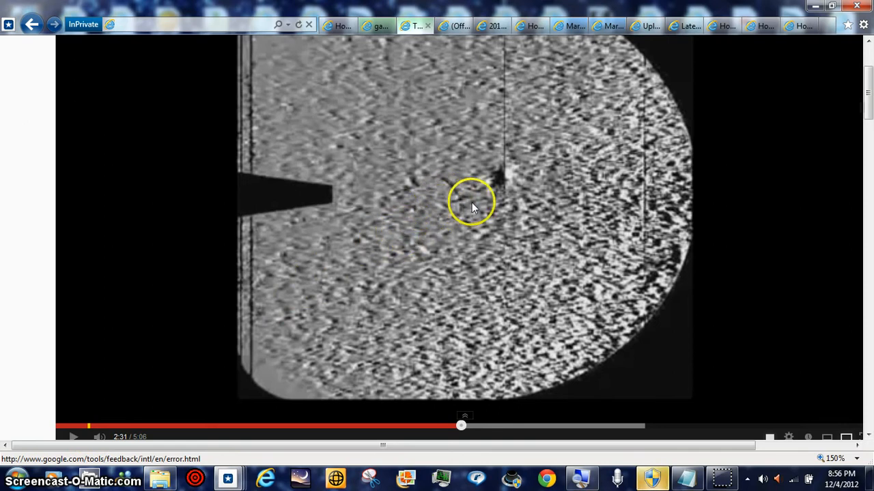
{"action": "mouse_move", "coordinate": [862, 149]}
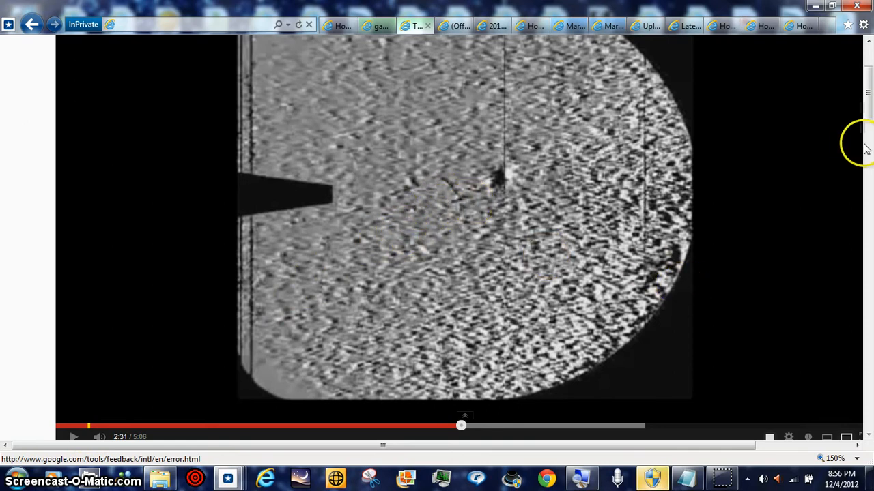
Scroll down the video page while playback continues past the grainy frame
{"action": "scroll", "scroll_direction": "down", "scroll_amount": 3}
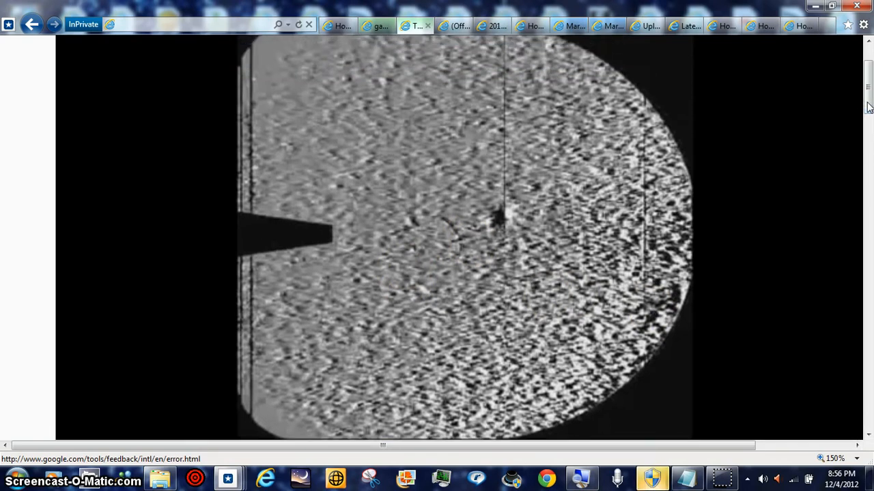
{"action": "mouse_move", "coordinate": [838, 134]}
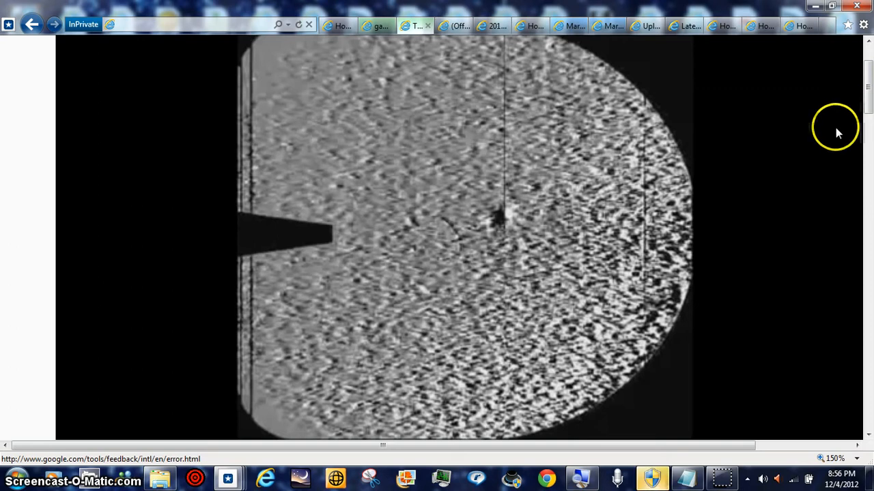
{"action": "mouse_move", "coordinate": [735, 193]}
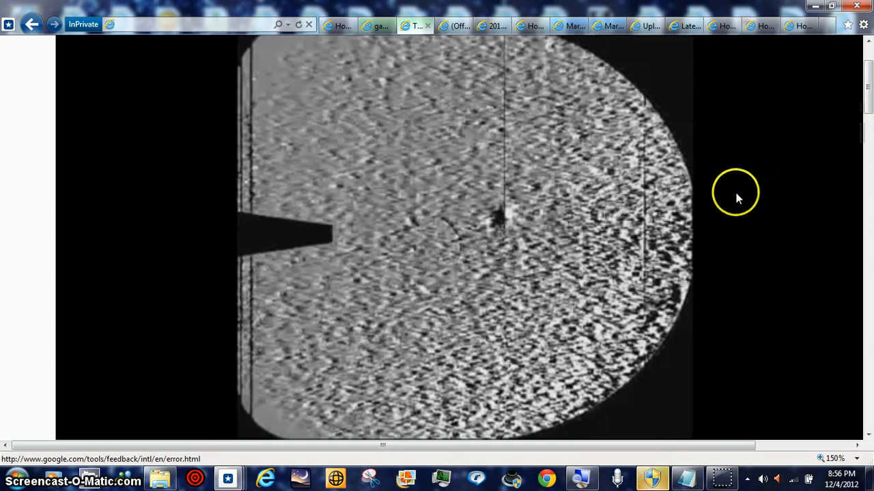
{"action": "mouse_move", "coordinate": [653, 227]}
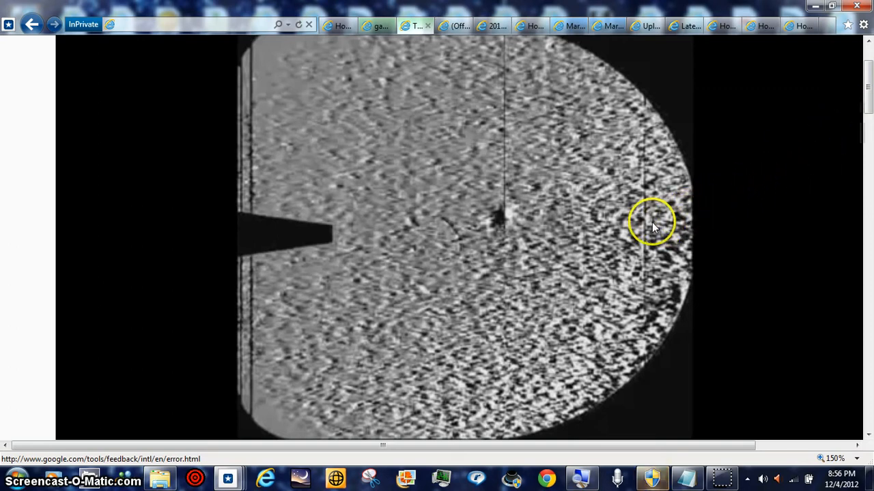
{"action": "mouse_move", "coordinate": [628, 202]}
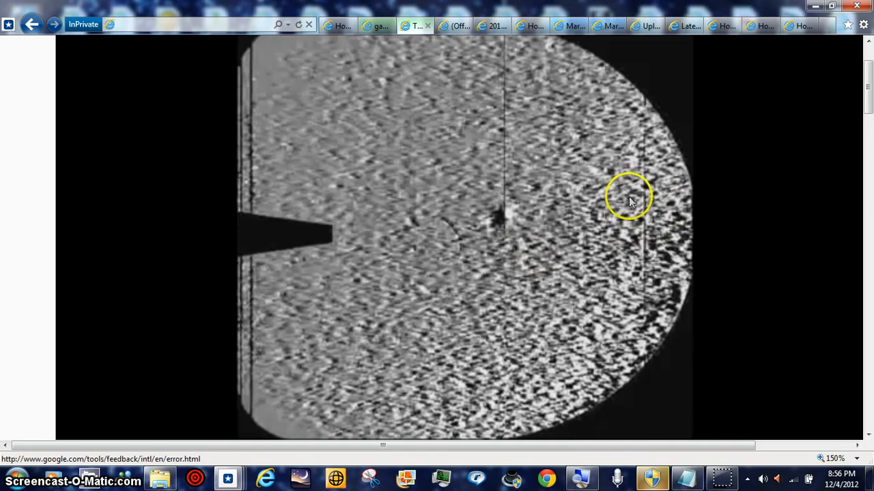
{"action": "mouse_move", "coordinate": [852, 101]}
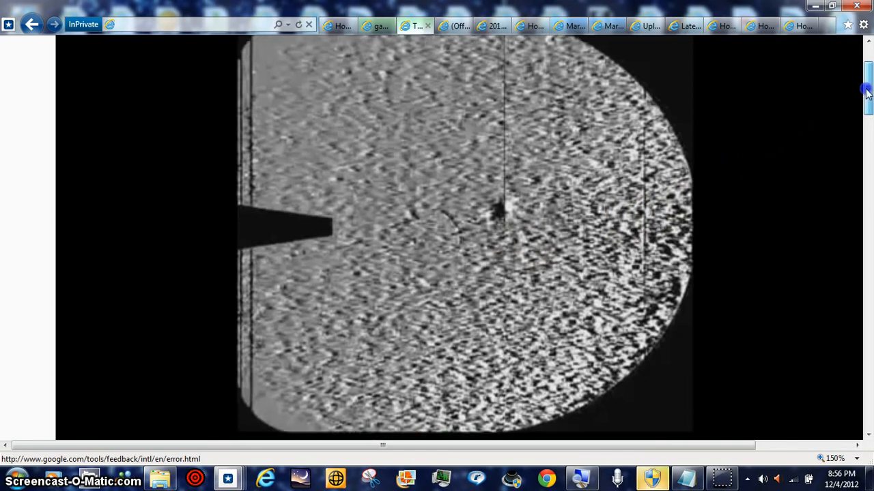
{"action": "scroll", "scroll_direction": "down", "scroll_amount": 3}
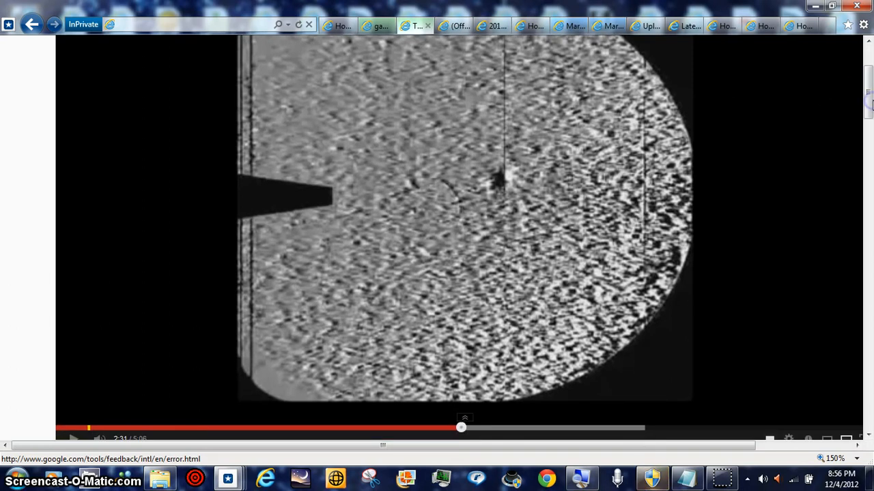
{"action": "mouse_move", "coordinate": [106, 429]}
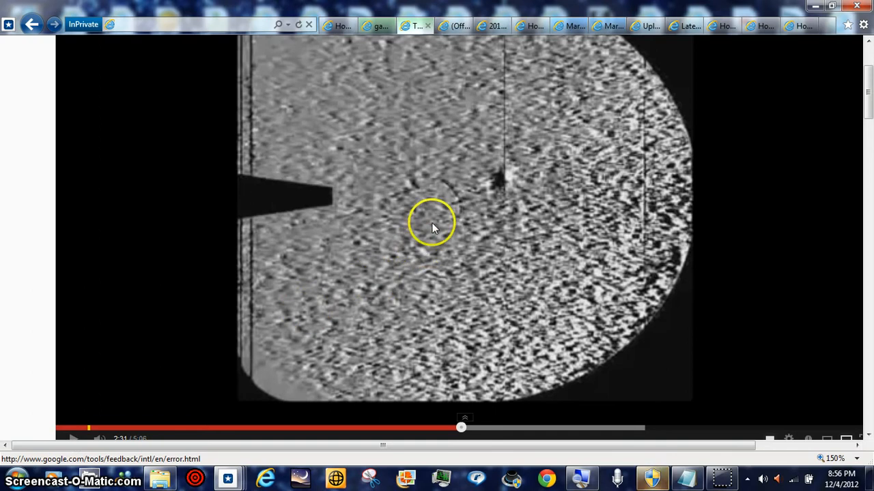
{"action": "mouse_move", "coordinate": [430, 206]}
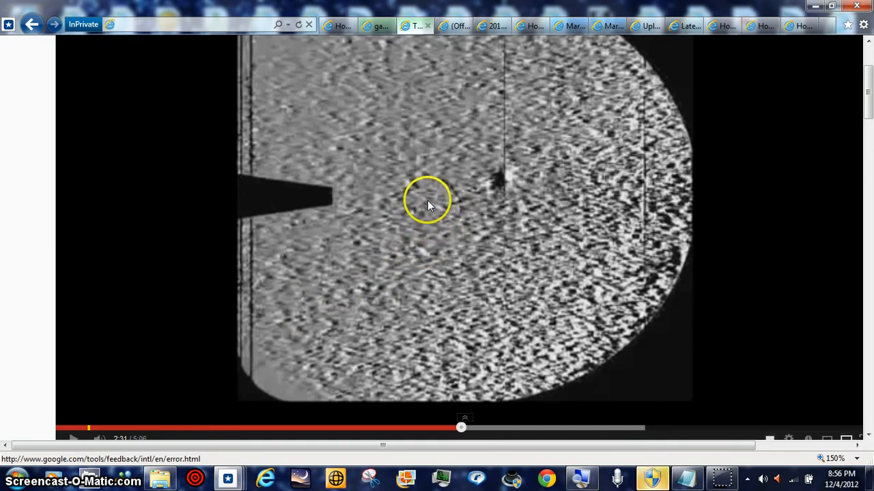
{"action": "mouse_move", "coordinate": [424, 210]}
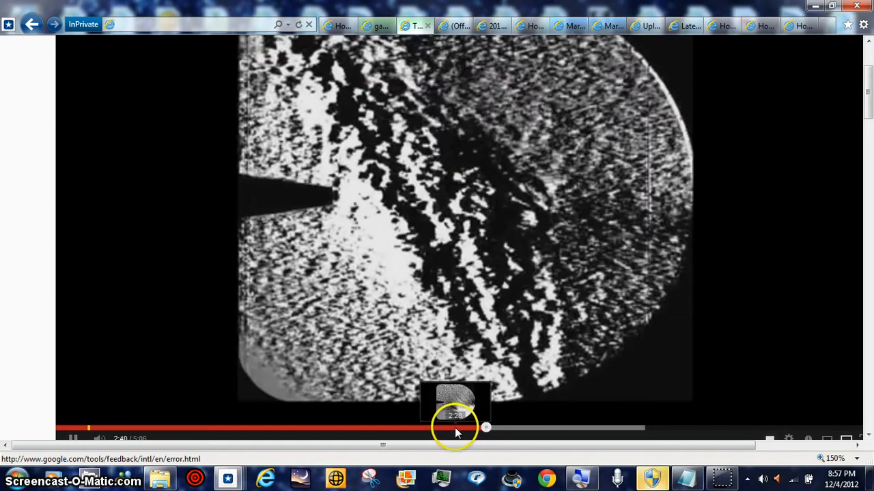
Scrub the seek bar back around 2:30–2:35 to review the bright-dot frames
{"action": "left_click", "coordinate": [456, 429]}
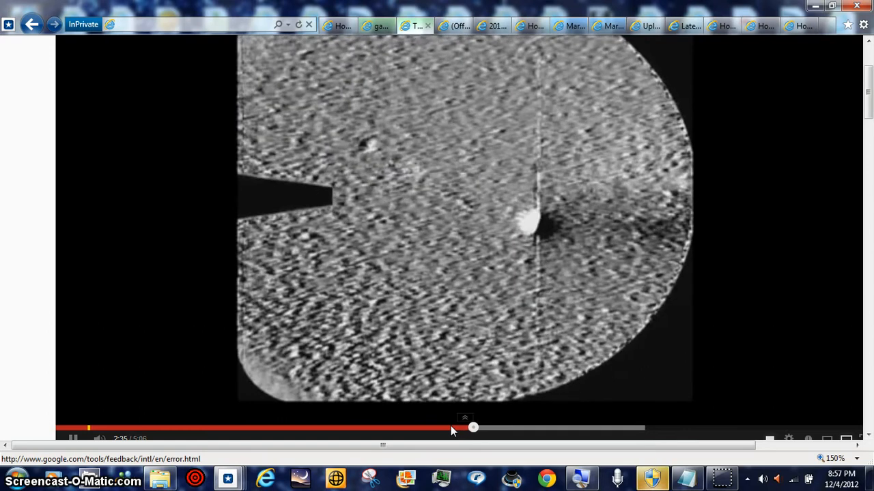
{"action": "left_click_drag", "start_coordinate": [472, 429], "coordinate": [451, 428]}
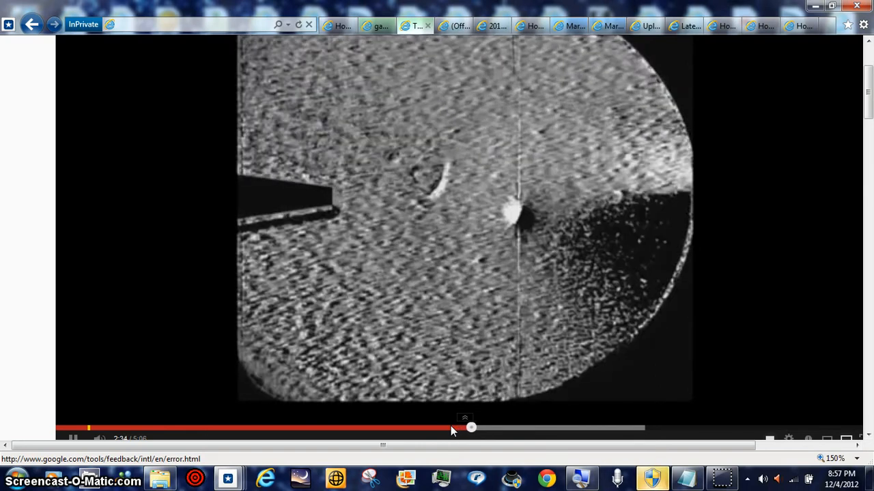
{"action": "left_click_drag", "start_coordinate": [470, 428], "coordinate": [451, 429]}
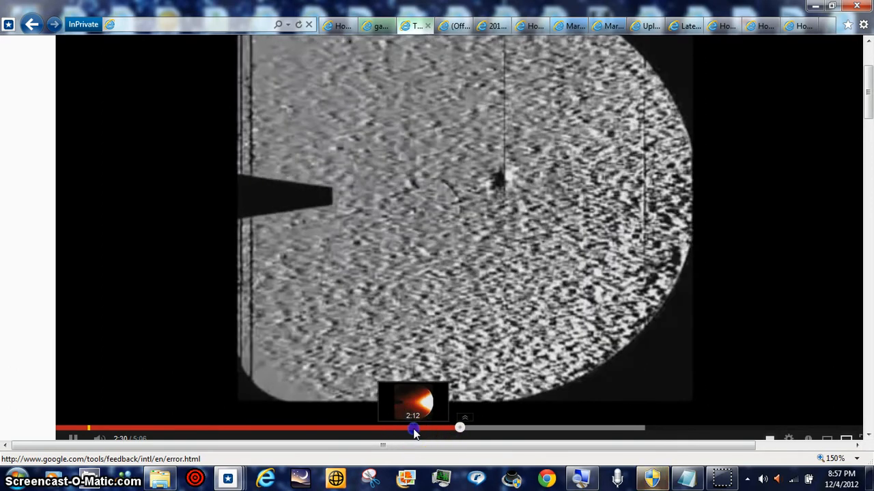
Jump back near 2:12 and scrub between about 1:55 and 2:20 through the orange sun-glare frames
{"action": "left_click", "coordinate": [415, 428]}
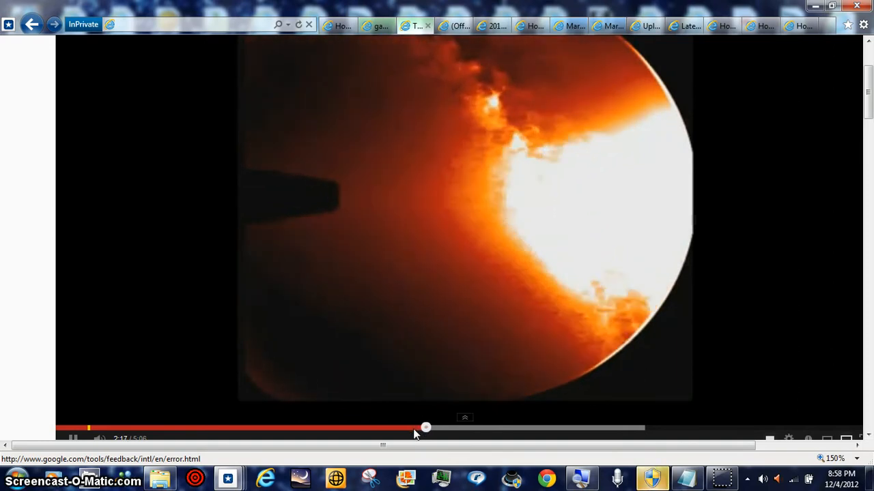
{"action": "left_click_drag", "start_coordinate": [426, 428], "coordinate": [406, 430]}
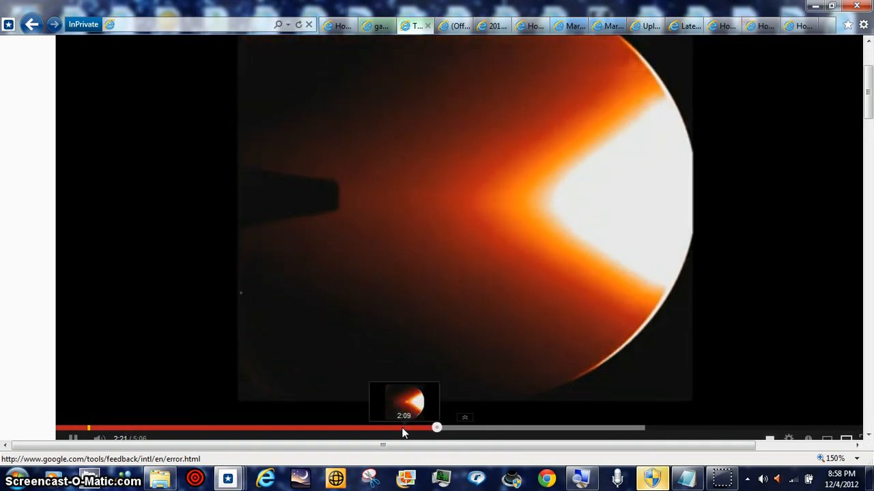
{"action": "left_click_drag", "start_coordinate": [437, 428], "coordinate": [368, 429]}
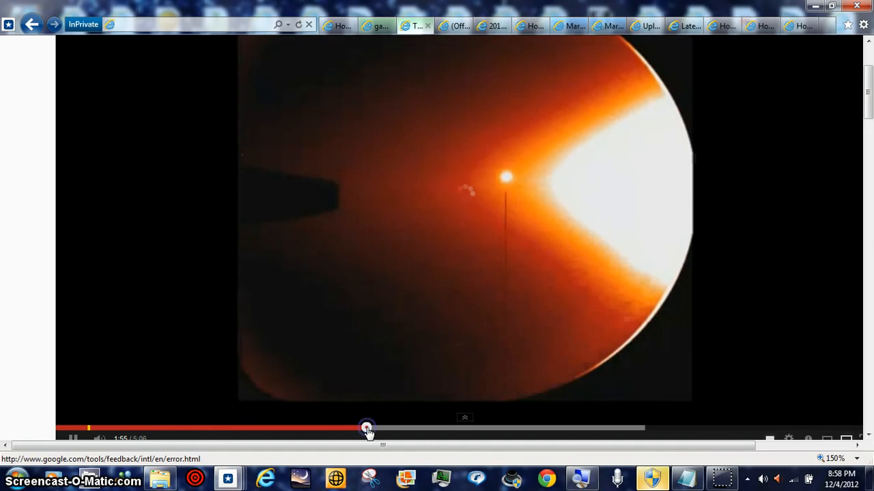
{"action": "left_click_drag", "start_coordinate": [367, 429], "coordinate": [429, 428]}
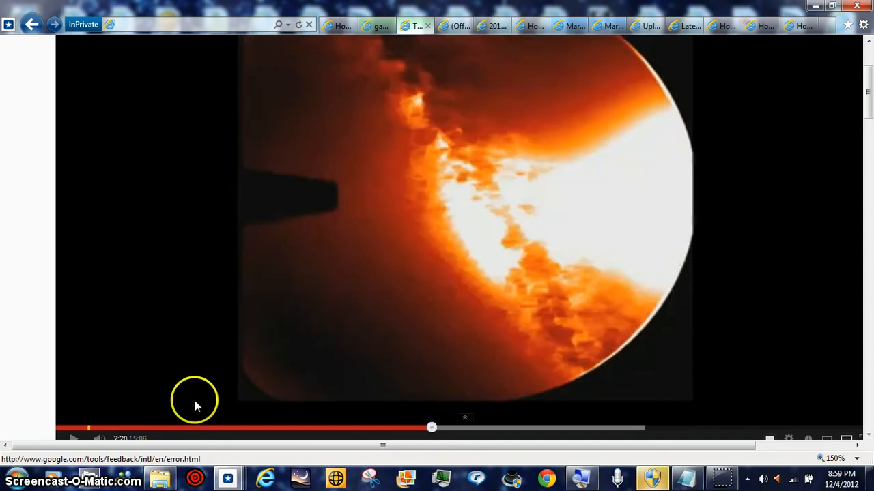
{"action": "mouse_move", "coordinate": [71, 437]}
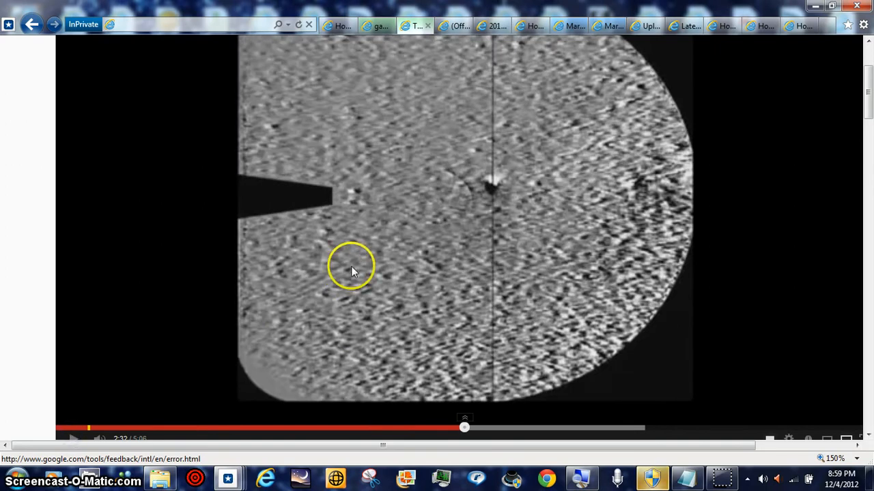
{"action": "mouse_move", "coordinate": [464, 186]}
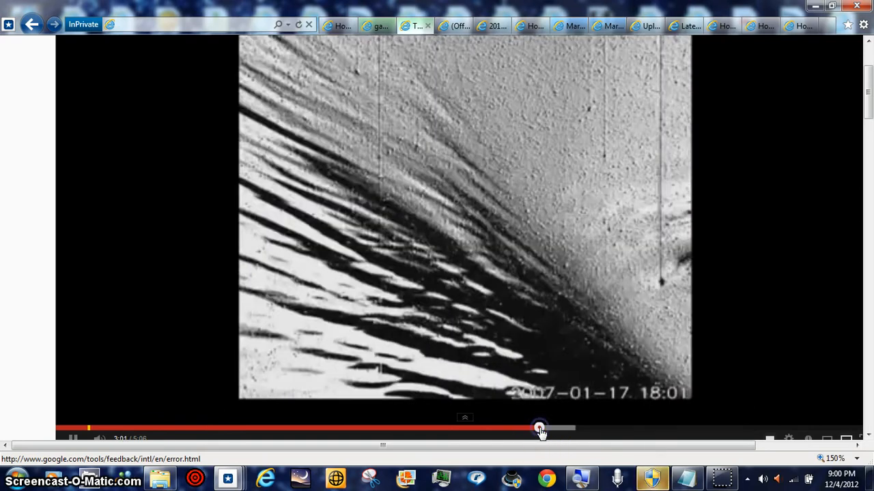
Step playback back to the vertical streak frame, then stop the video
{"action": "left_click_drag", "start_coordinate": [539, 429], "coordinate": [516, 430]}
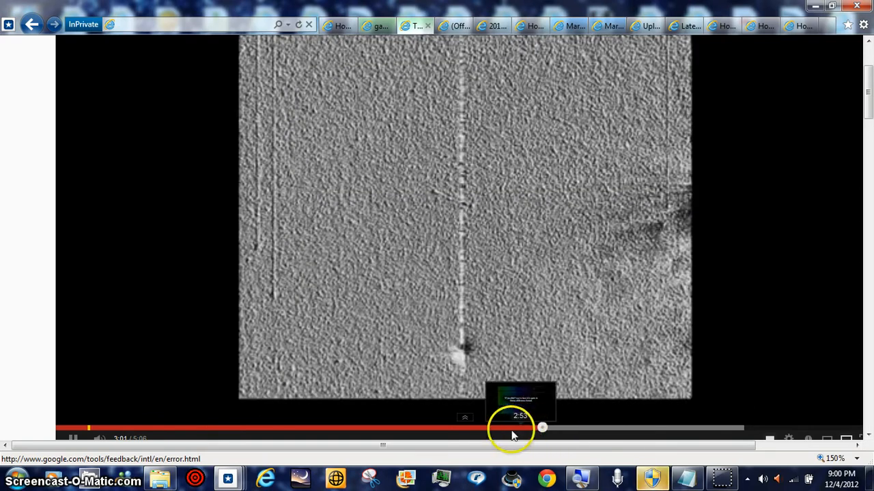
{"action": "left_click", "coordinate": [74, 439]}
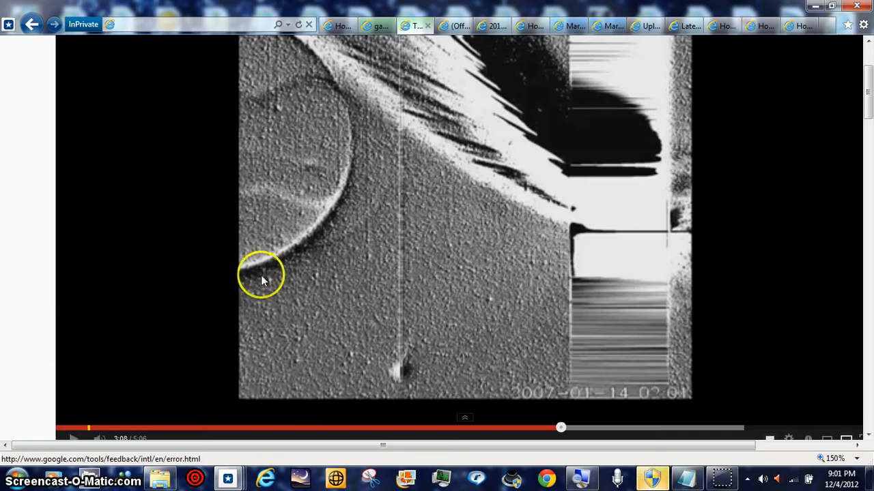
{"action": "mouse_move", "coordinate": [354, 176]}
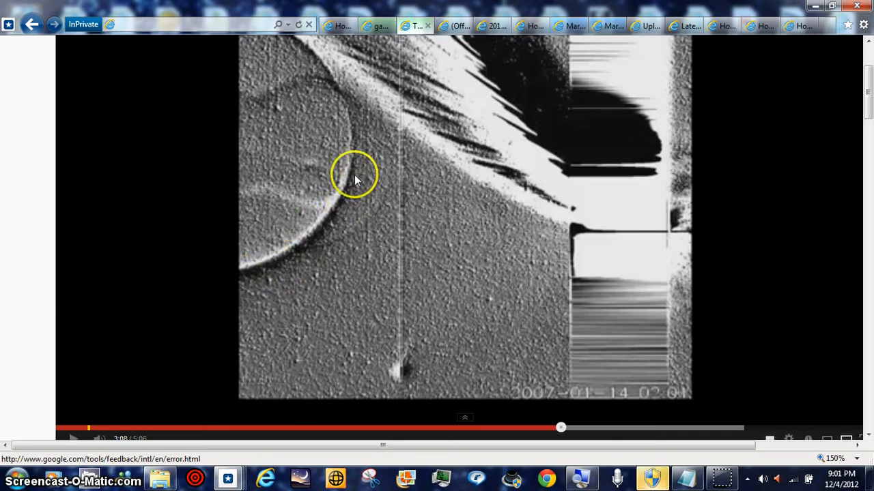
{"action": "left_click", "coordinate": [74, 438]}
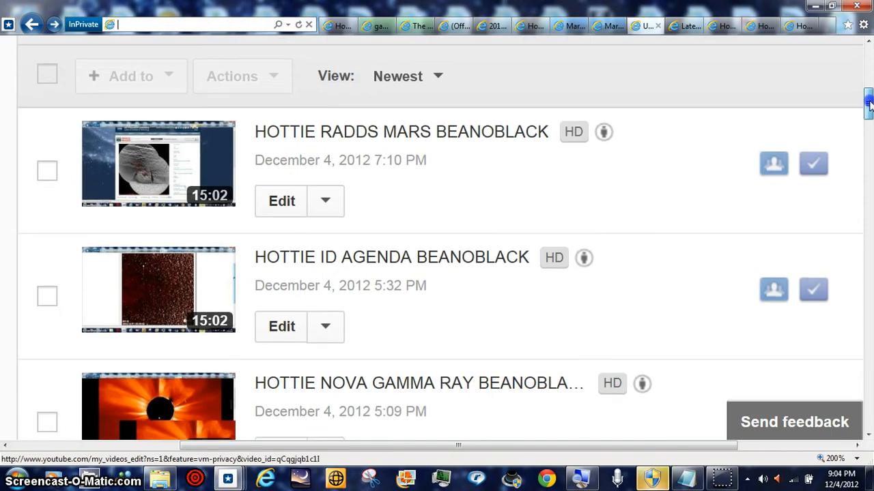
Browse the uploads list down to the December 2 entries and back up to the newest December 4 videos
{"action": "scroll", "scroll_direction": "down", "scroll_amount": 3}
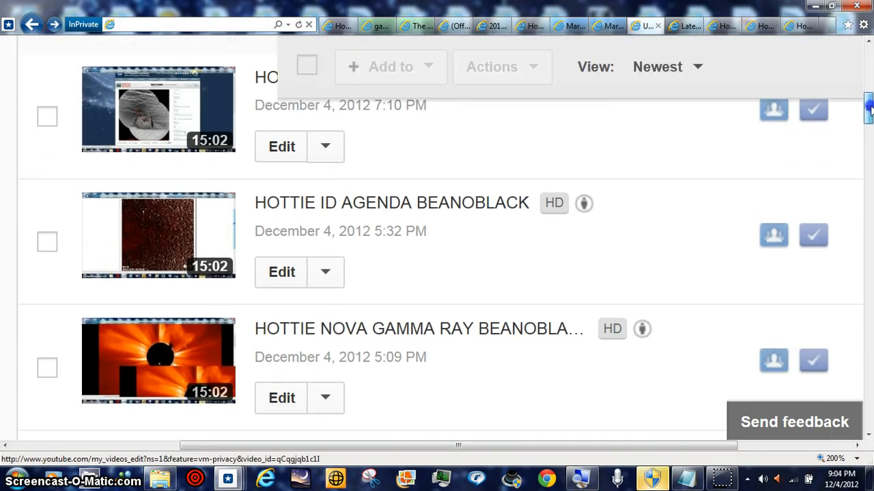
{"action": "scroll", "scroll_direction": "down", "scroll_amount": 3}
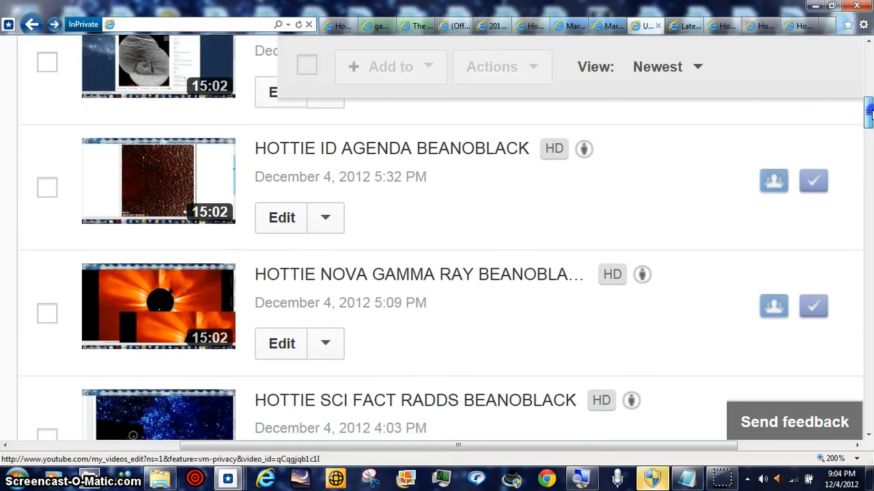
{"action": "scroll", "scroll_direction": "down", "scroll_amount": 3}
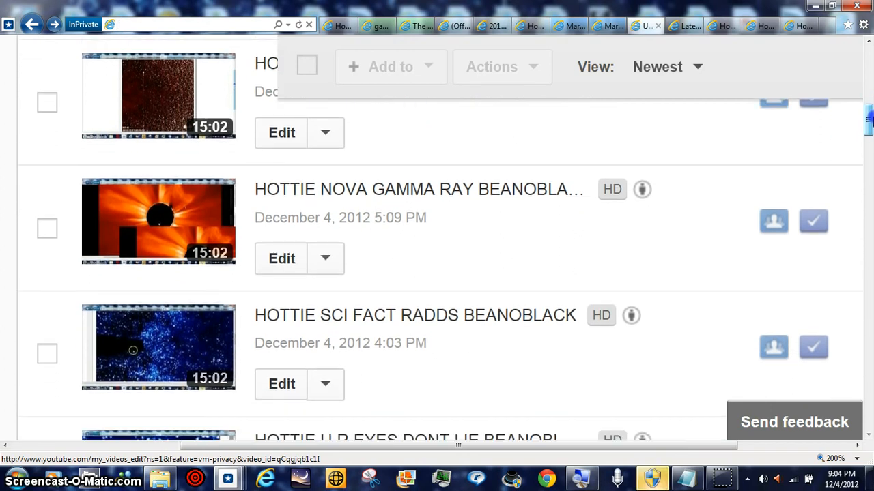
{"action": "scroll", "scroll_direction": "down", "scroll_amount": 3}
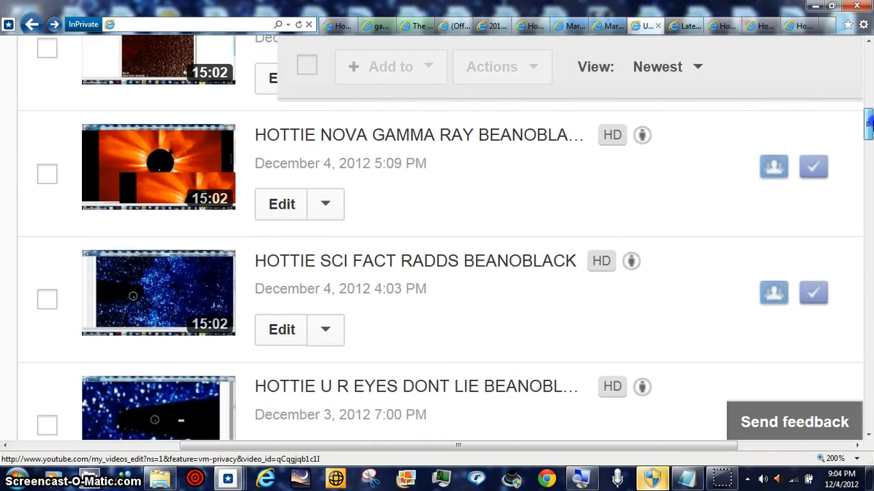
{"action": "scroll", "scroll_direction": "down", "scroll_amount": 3}
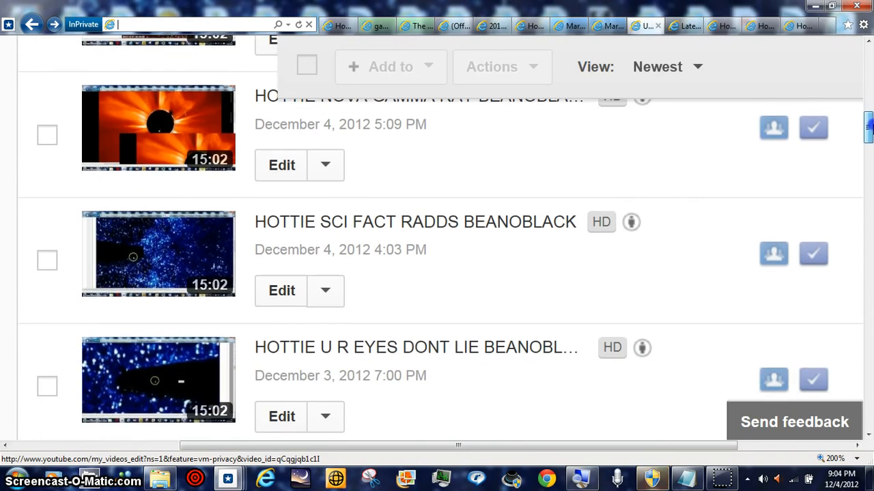
{"action": "scroll", "scroll_direction": "down", "scroll_amount": 3}
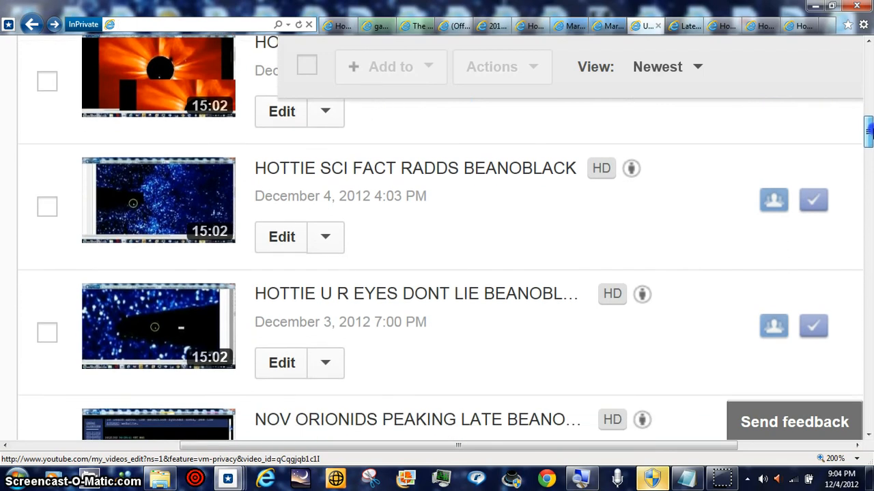
{"action": "scroll", "scroll_direction": "down", "scroll_amount": 3}
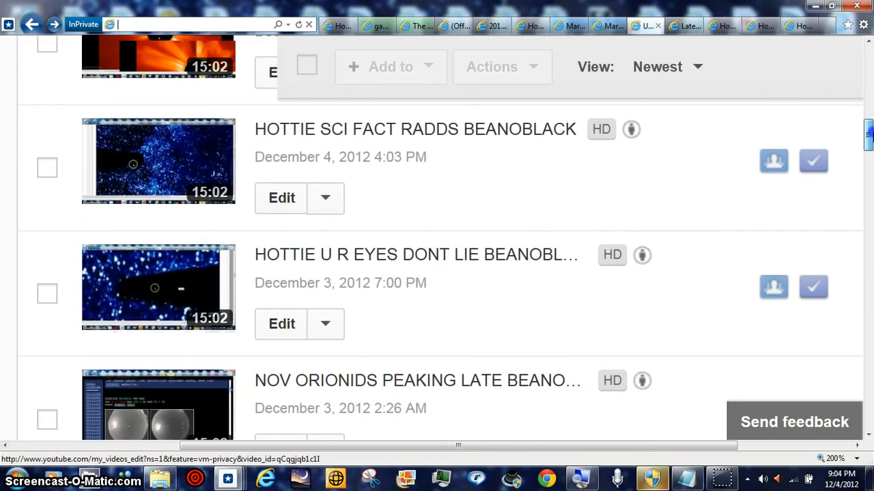
{"action": "scroll", "scroll_direction": "down", "scroll_amount": 3}
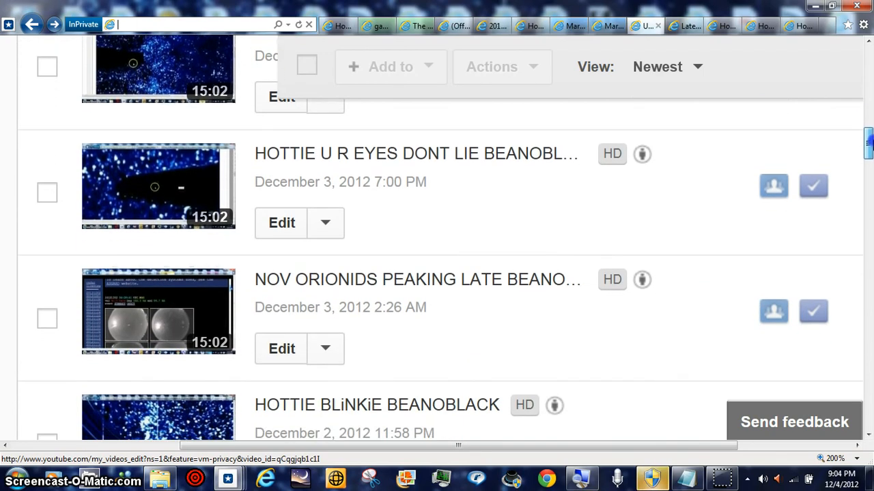
{"action": "scroll", "scroll_direction": "up", "scroll_amount": 3}
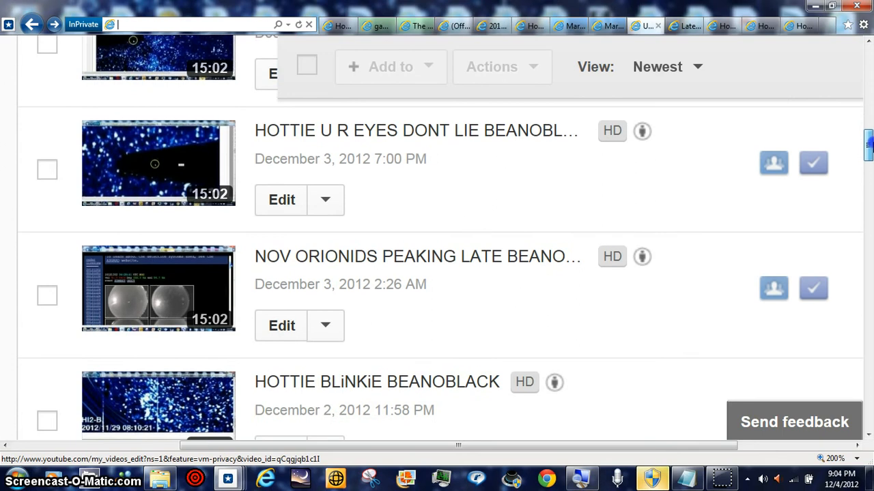
{"action": "scroll", "scroll_direction": "down", "scroll_amount": 3}
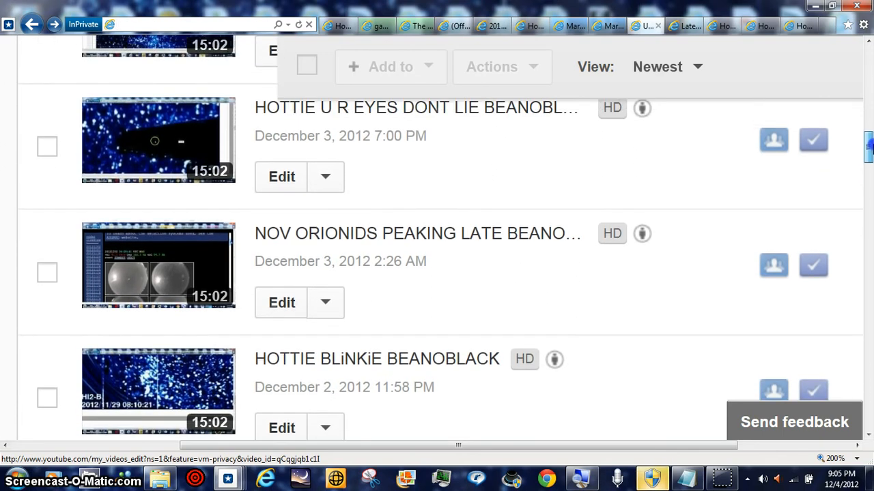
{"action": "scroll", "scroll_direction": "up", "scroll_amount": 3}
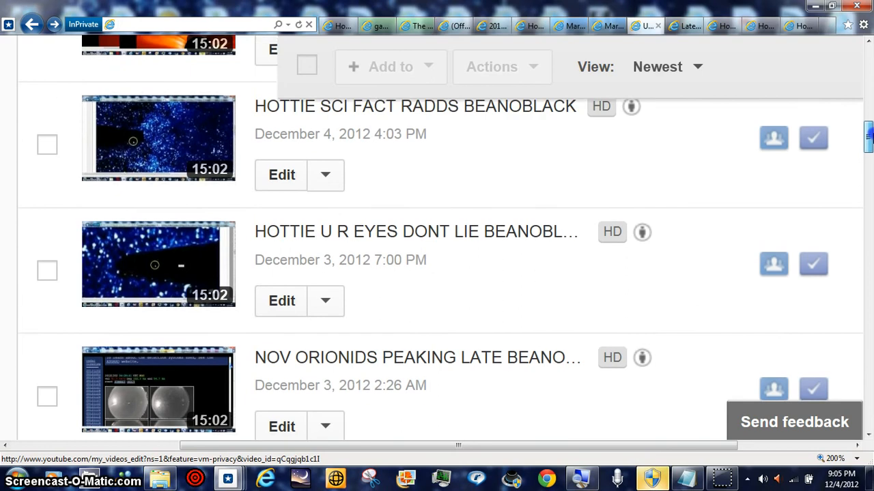
{"action": "scroll", "scroll_direction": "up", "scroll_amount": 3}
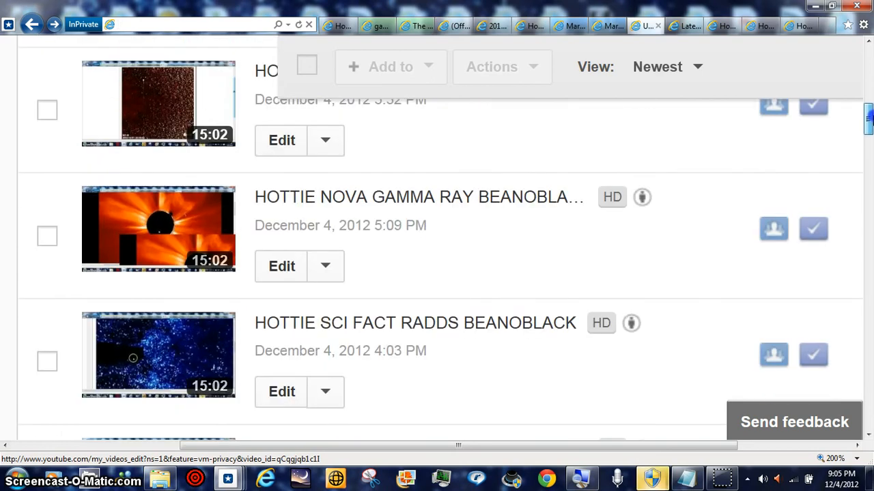
{"action": "scroll", "scroll_direction": "up", "scroll_amount": 3}
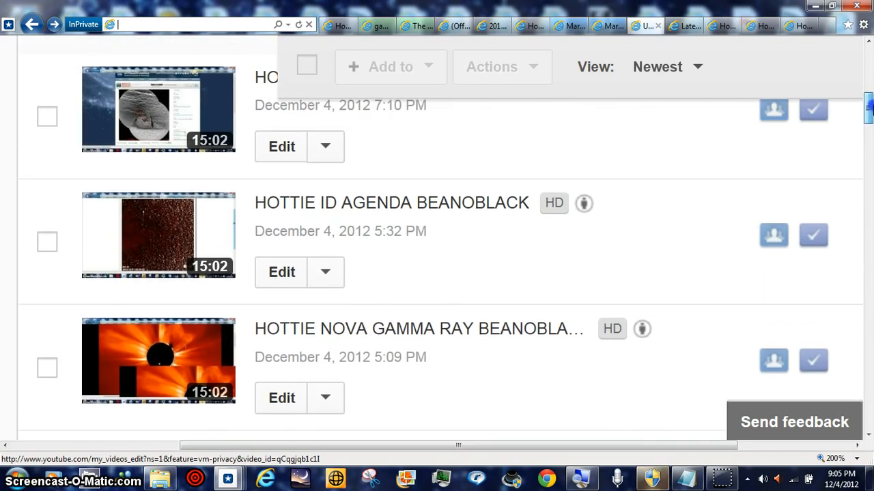
{"action": "scroll", "scroll_direction": "down", "scroll_amount": 3}
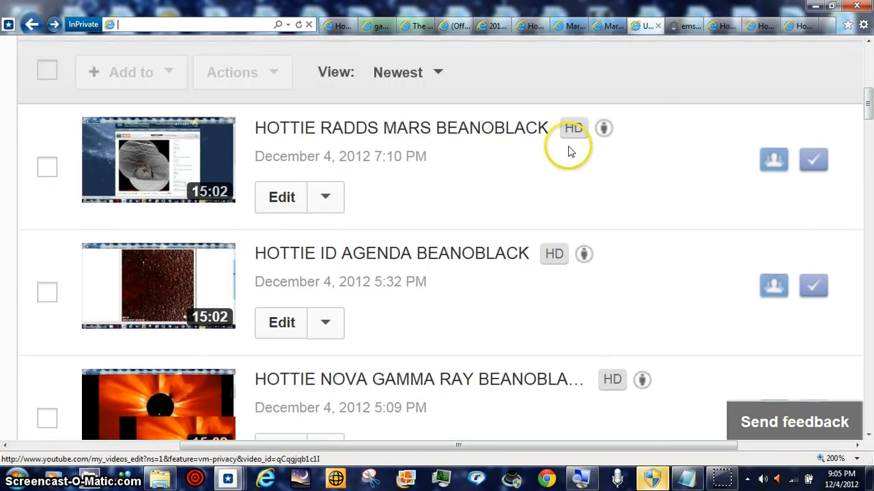
{"action": "mouse_move", "coordinate": [779, 280]}
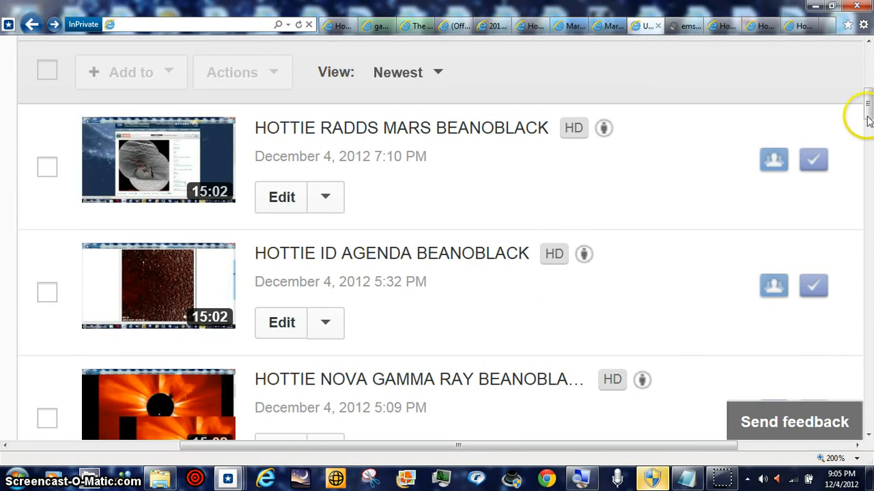
{"action": "mouse_move", "coordinate": [866, 344]}
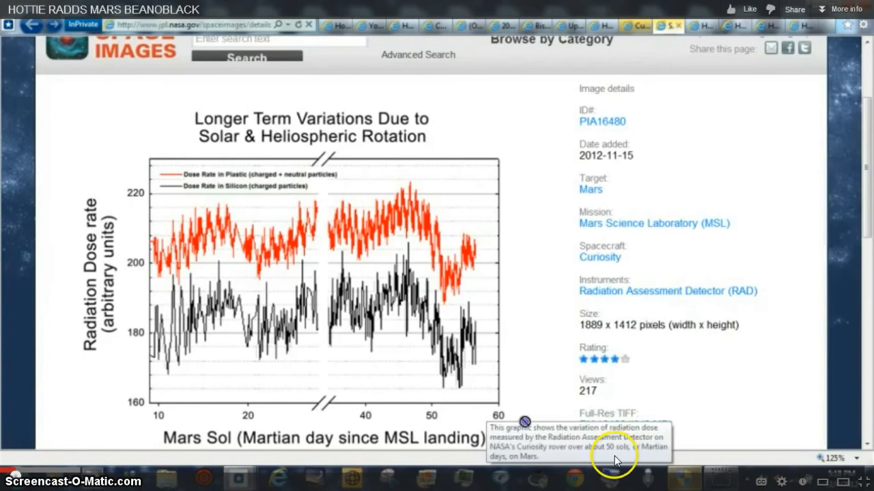
{"action": "mouse_move", "coordinate": [65, 470]}
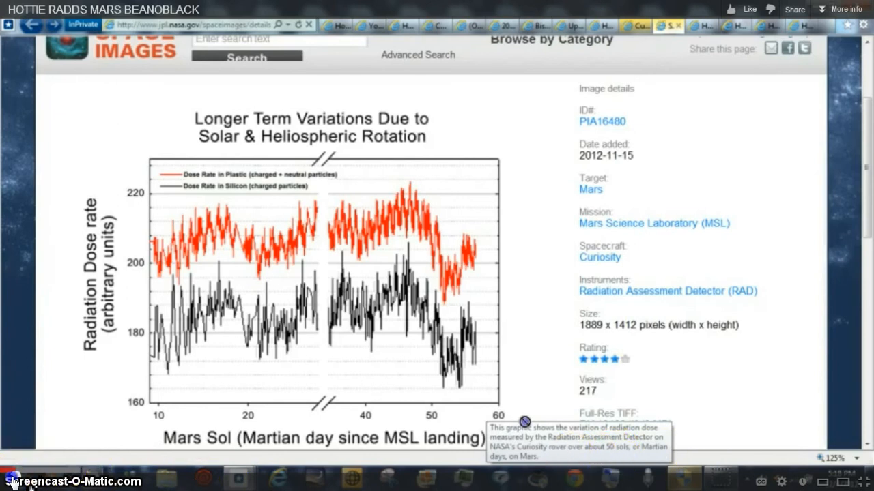
{"action": "mouse_move", "coordinate": [539, 332]}
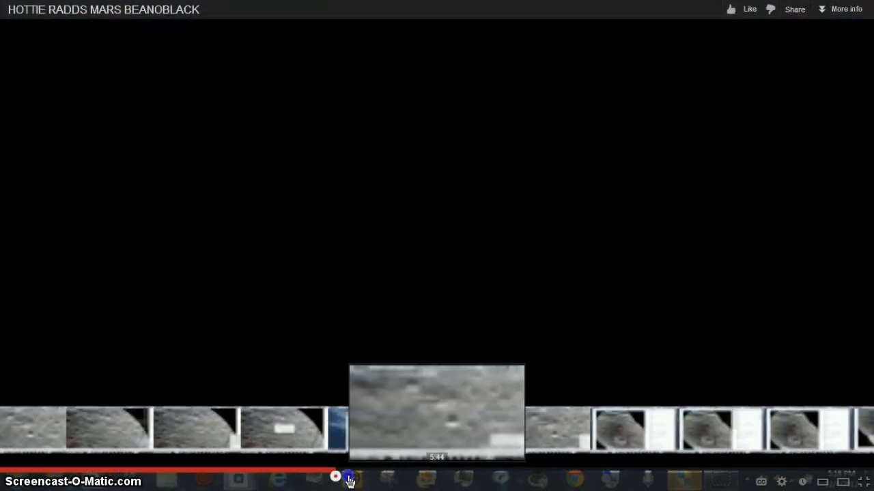
Drag the seek bar forward twice to reach the solar coronagraph footage
{"action": "left_click_drag", "start_coordinate": [334, 477], "coordinate": [416, 472]}
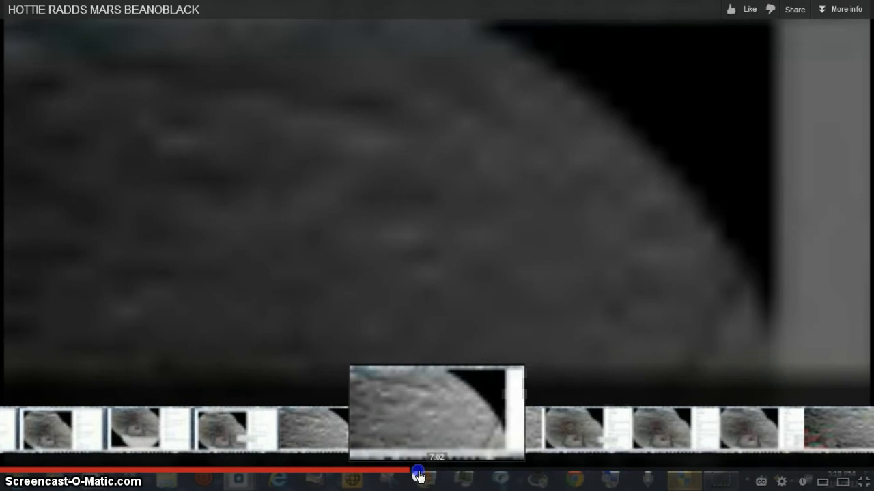
{"action": "left_click_drag", "start_coordinate": [420, 471], "coordinate": [453, 471]}
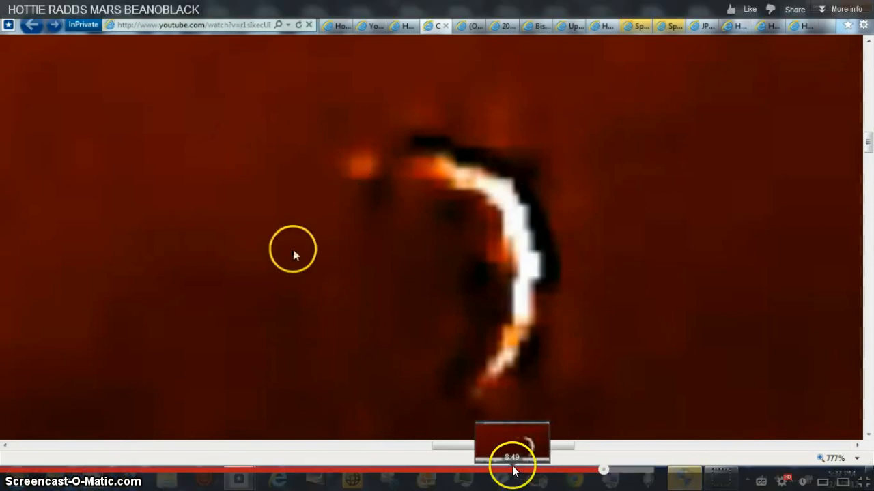
Reduce the page zoom to 200% then 150%, then toggle the coronagraph video's playback
{"action": "left_click_drag", "start_coordinate": [512, 469], "coordinate": [603, 470]}
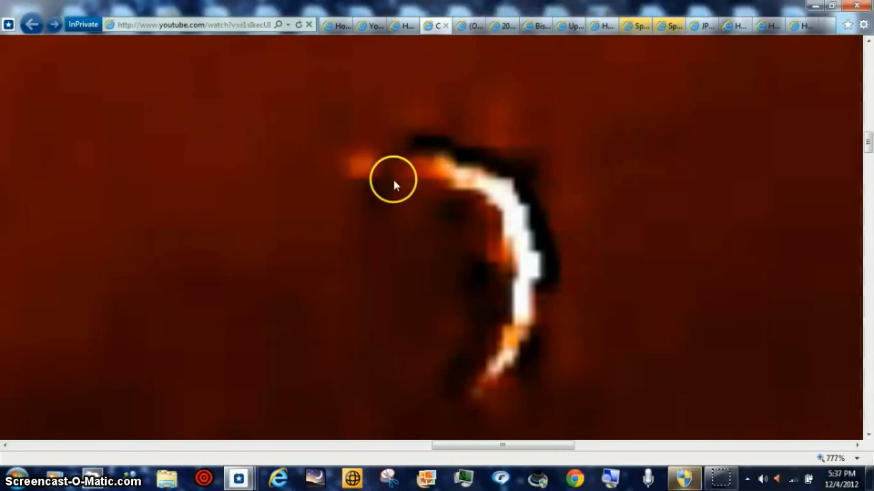
{"action": "mouse_move", "coordinate": [421, 190]}
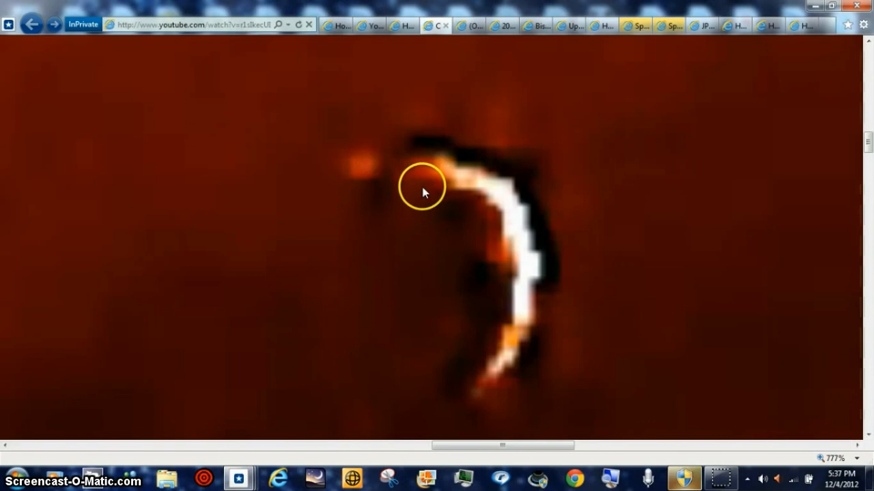
{"action": "mouse_move", "coordinate": [412, 170]}
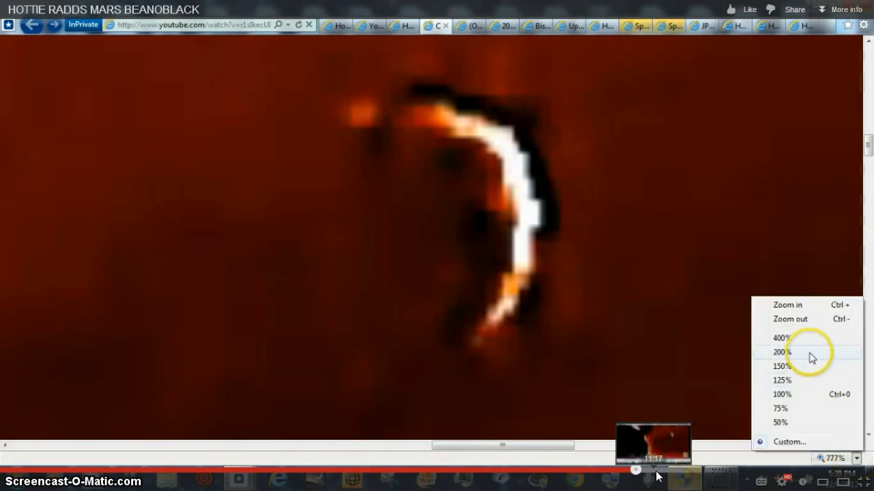
{"action": "left_click", "coordinate": [778, 352]}
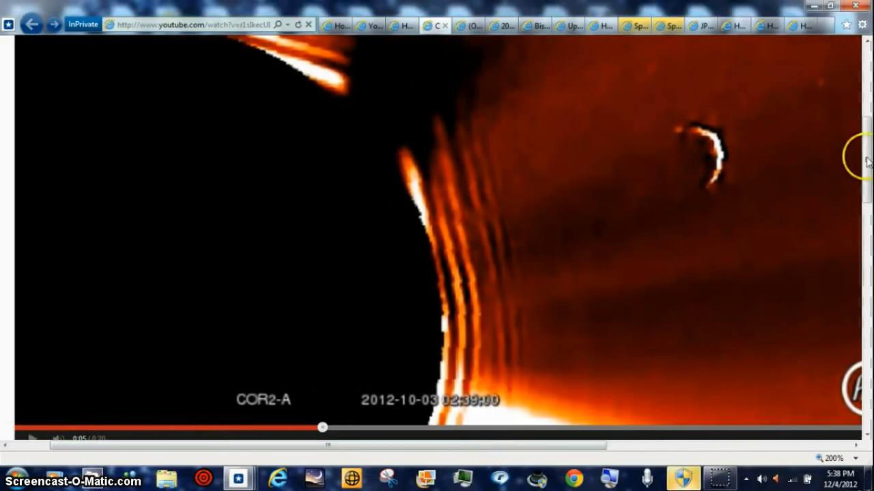
{"action": "mouse_move", "coordinate": [756, 68]}
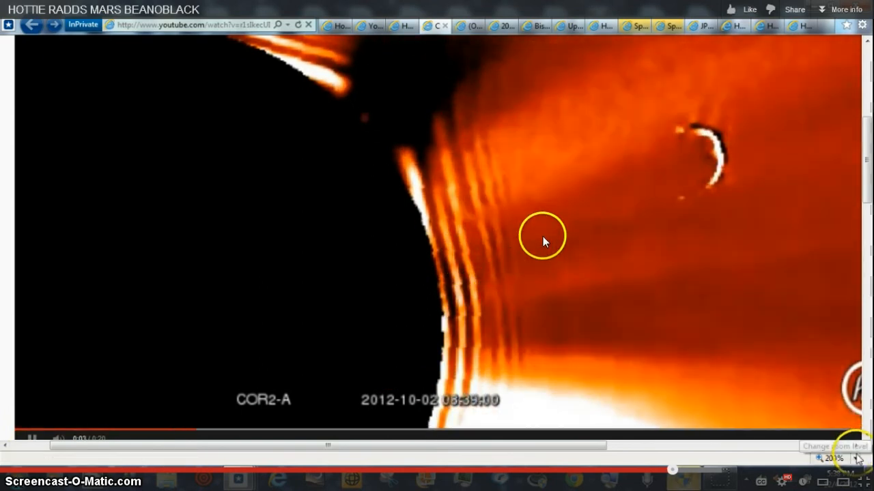
{"action": "left_click", "coordinate": [854, 459]}
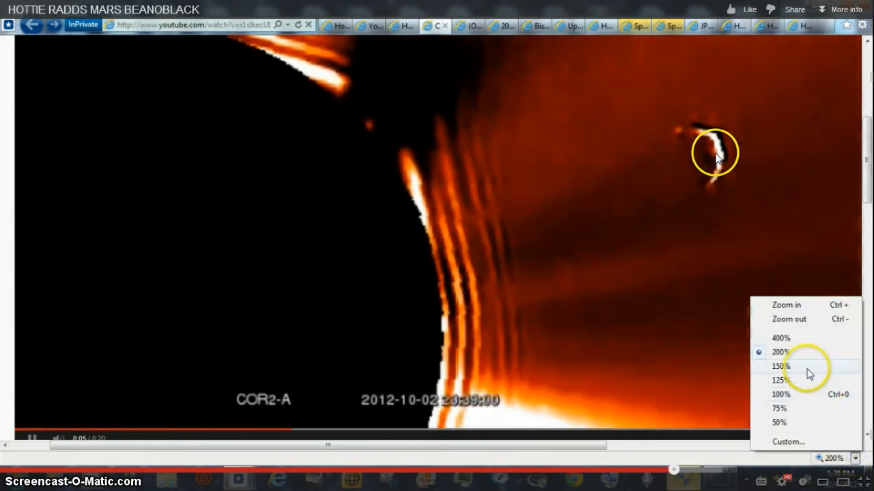
{"action": "left_click", "coordinate": [780, 366]}
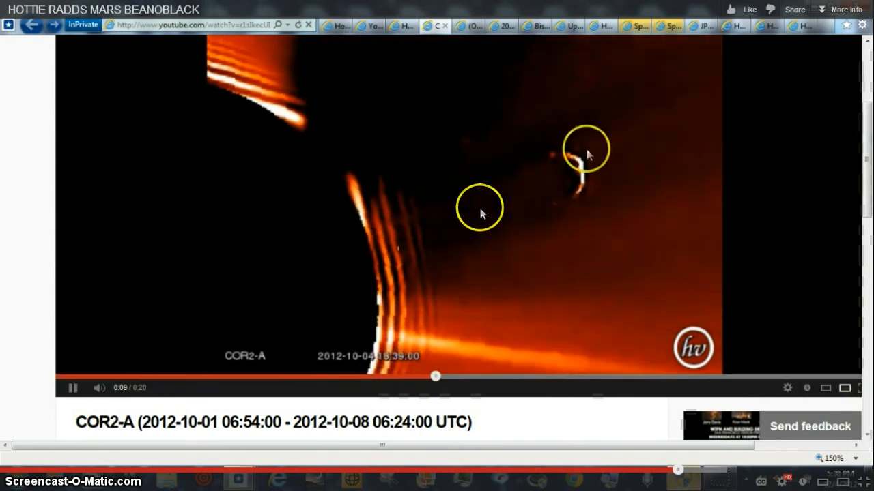
{"action": "left_click", "coordinate": [185, 25]}
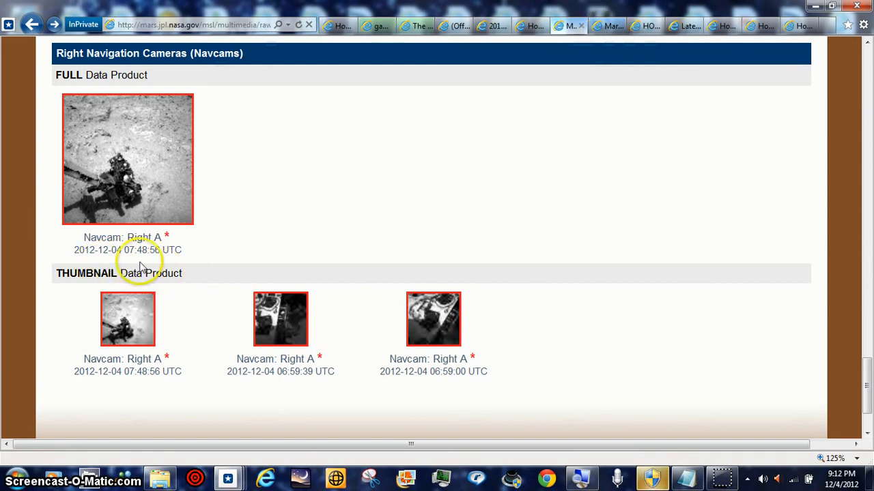
{"action": "mouse_move", "coordinate": [598, 41]}
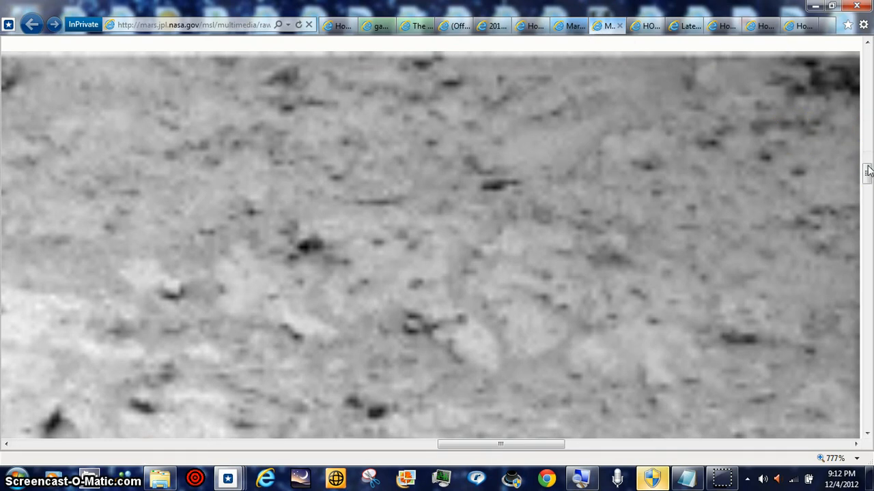
{"action": "mouse_move", "coordinate": [516, 417]}
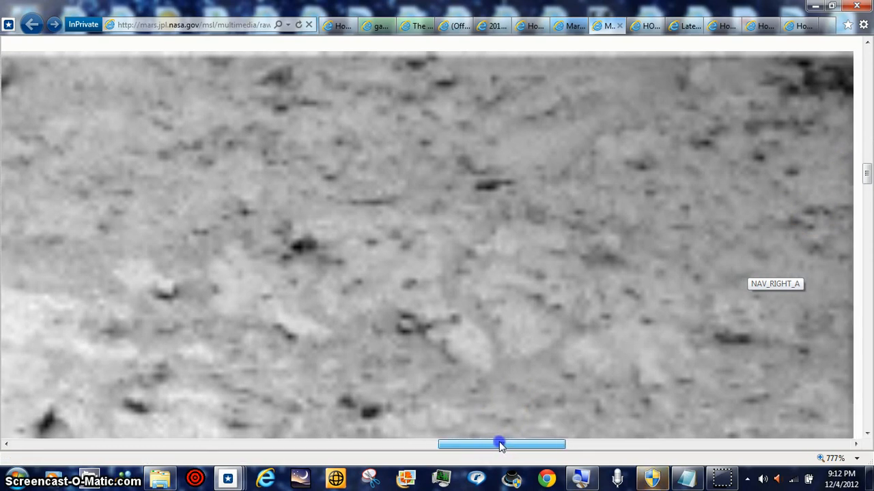
{"action": "left_click_drag", "start_coordinate": [502, 445], "coordinate": [473, 445]}
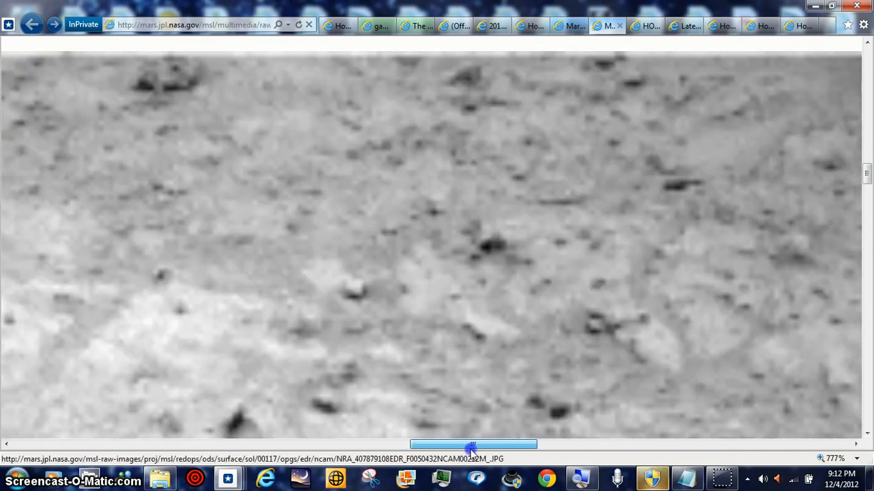
{"action": "left_click_drag", "start_coordinate": [471, 445], "coordinate": [437, 445]}
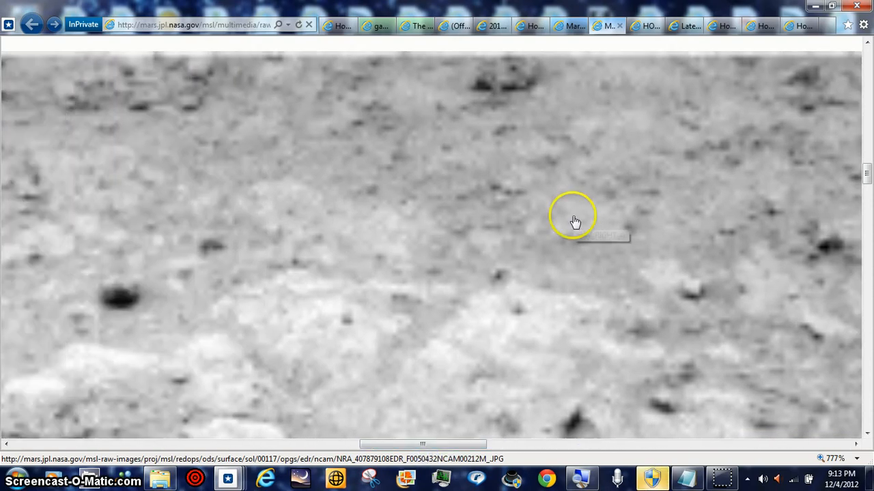
{"action": "mouse_move", "coordinate": [498, 125]}
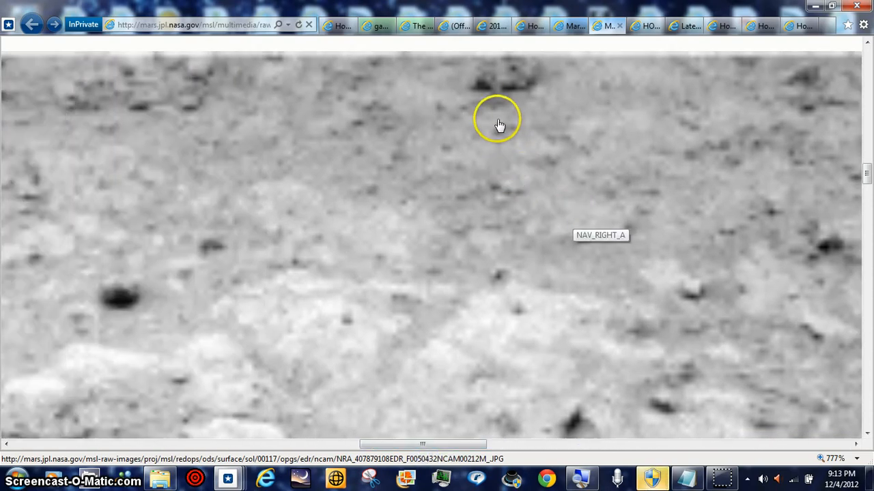
{"action": "mouse_move", "coordinate": [767, 354]}
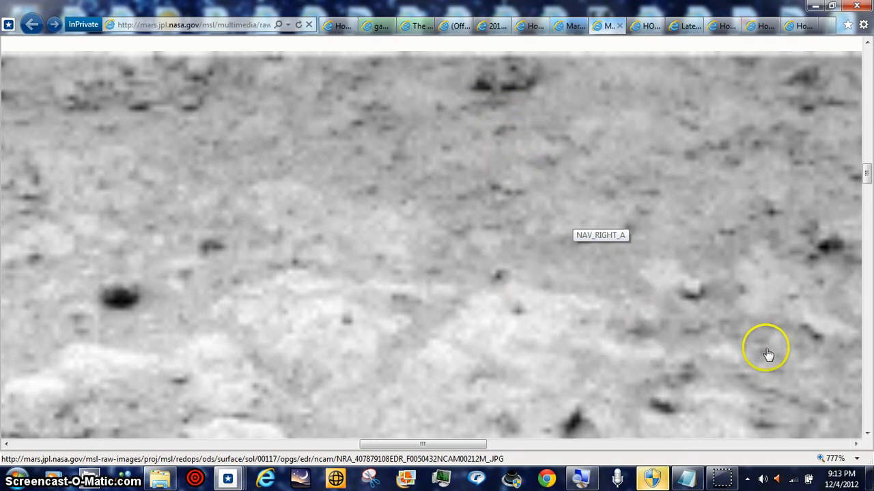
{"action": "mouse_move", "coordinate": [748, 436]}
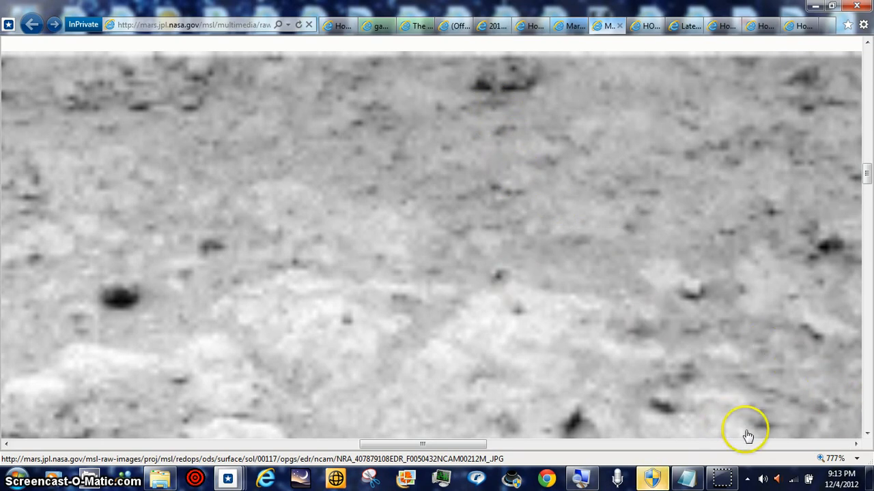
Start Windows Magnifier and raise the magnification over the navcam rock image
{"action": "left_click", "coordinate": [580, 478]}
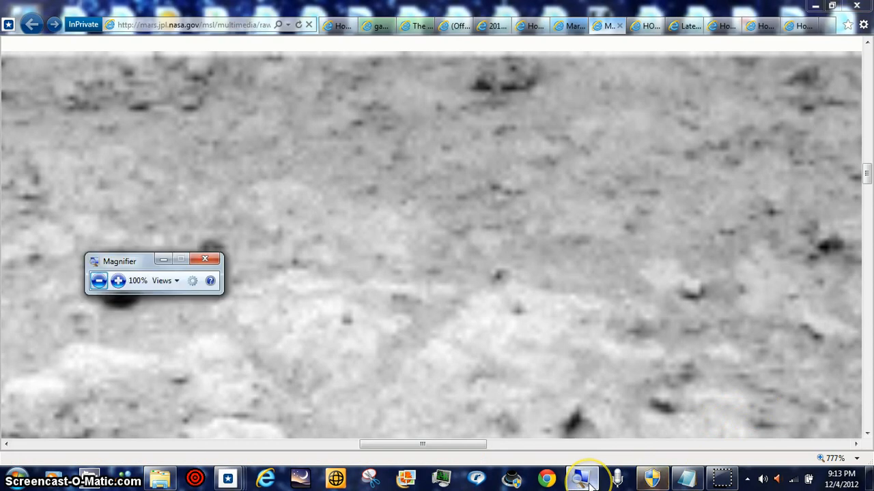
{"action": "mouse_move", "coordinate": [161, 300]}
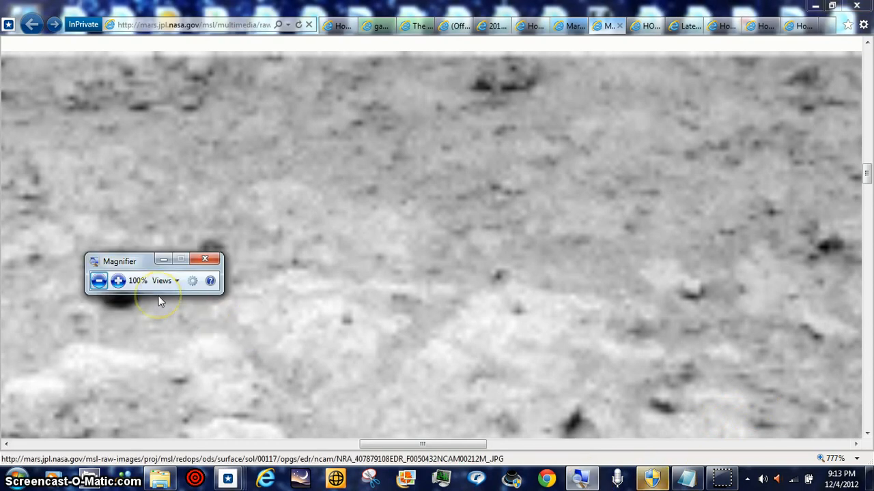
{"action": "left_click", "coordinate": [117, 282]}
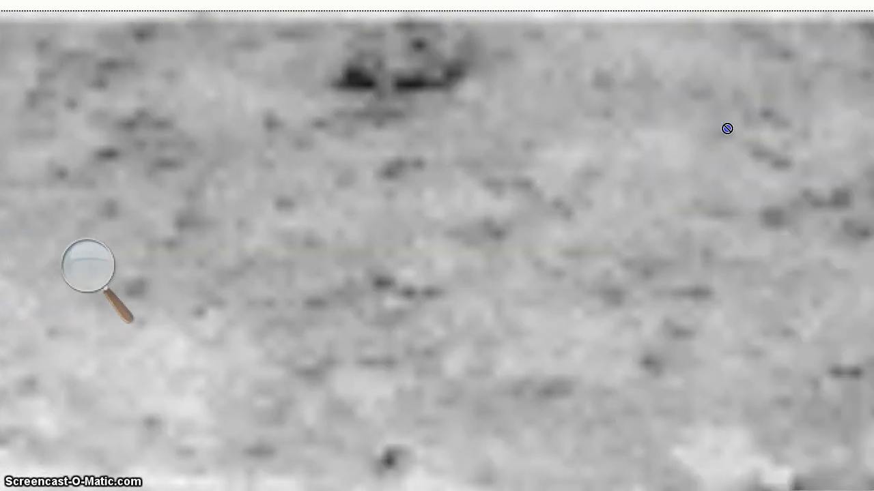
{"action": "left_click", "coordinate": [395, 212]}
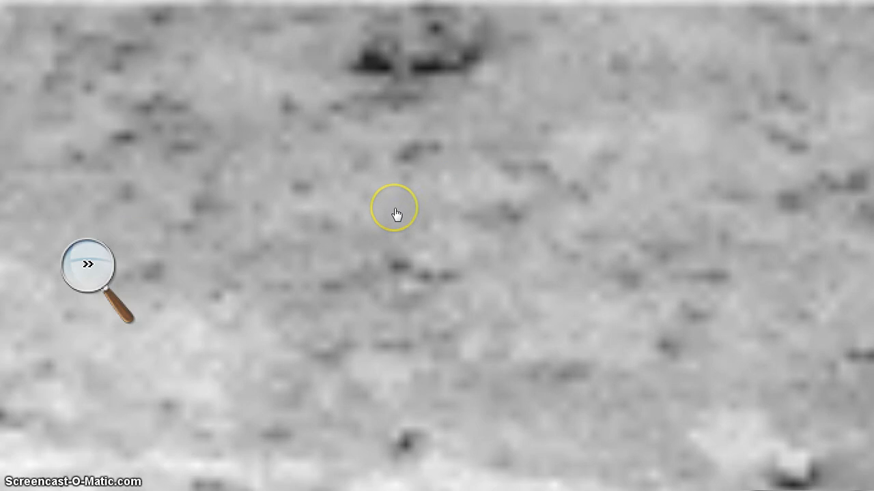
{"action": "left_click", "coordinate": [89, 273]}
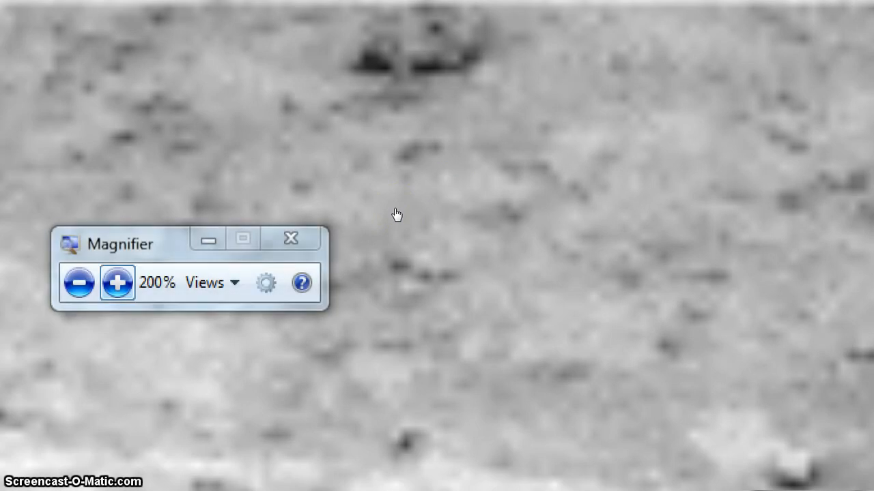
{"action": "left_click", "coordinate": [117, 281]}
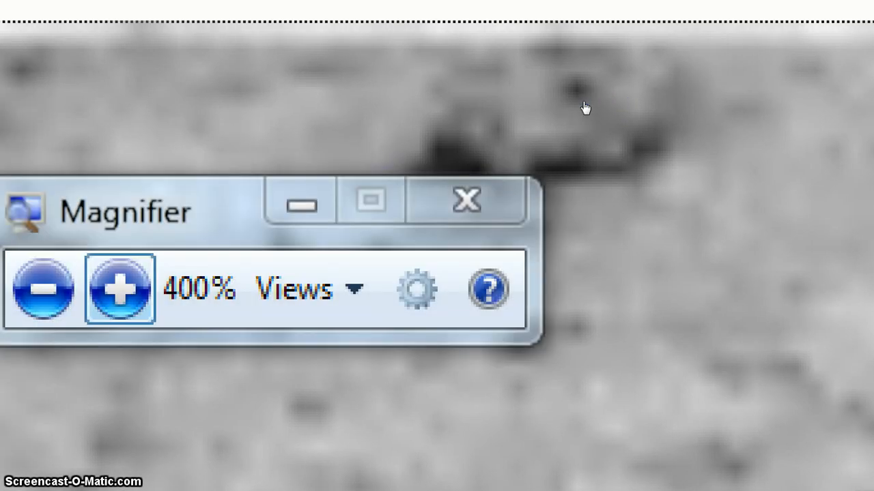
Increase magnification through 600% to 700%, then hide the Magnifier controls
{"action": "left_click", "coordinate": [121, 290]}
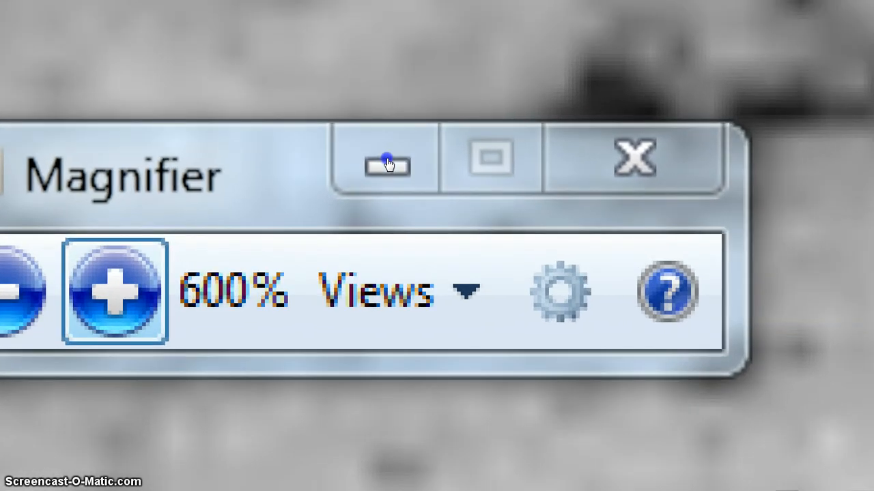
{"action": "left_click", "coordinate": [115, 292]}
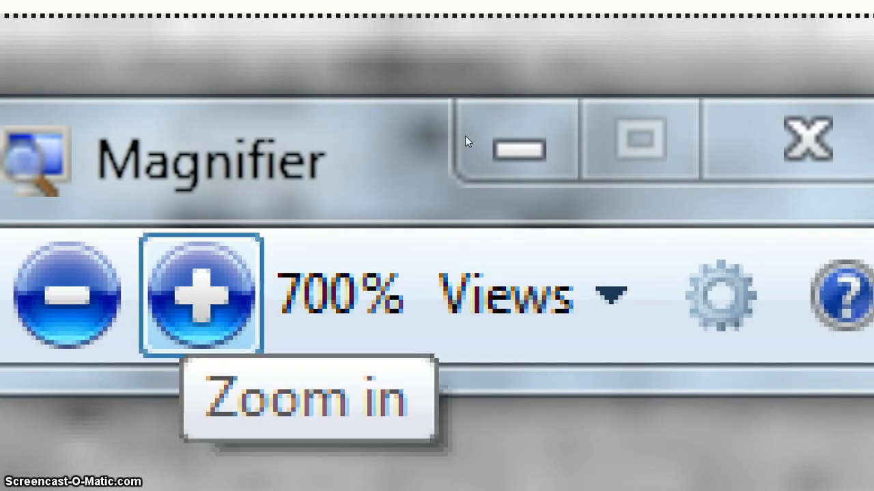
{"action": "left_click", "coordinate": [199, 294]}
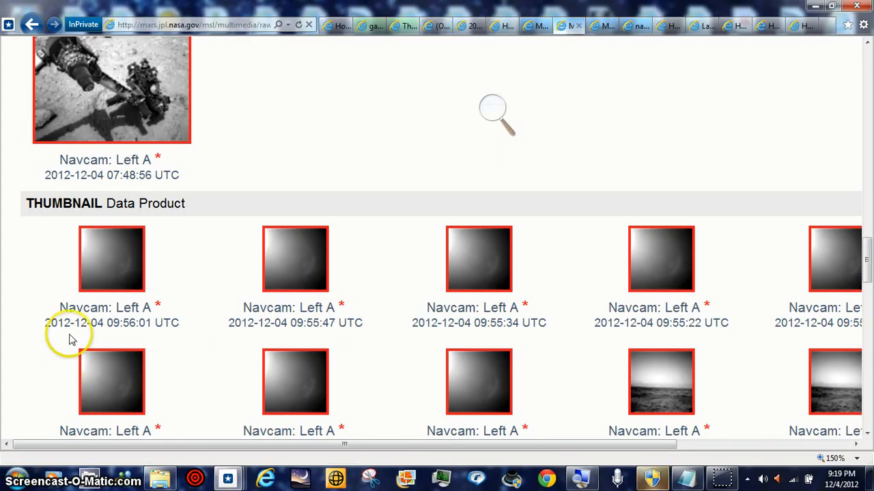
{"action": "mouse_move", "coordinate": [295, 259]}
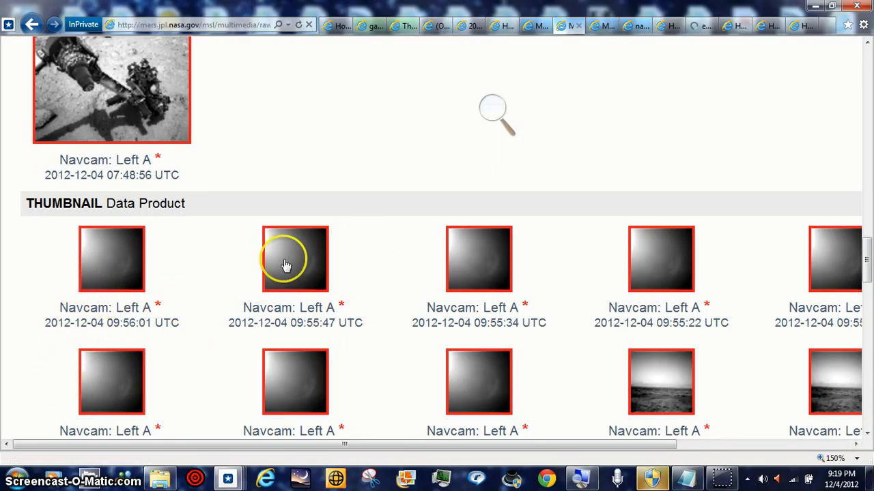
{"action": "mouse_move", "coordinate": [222, 258]}
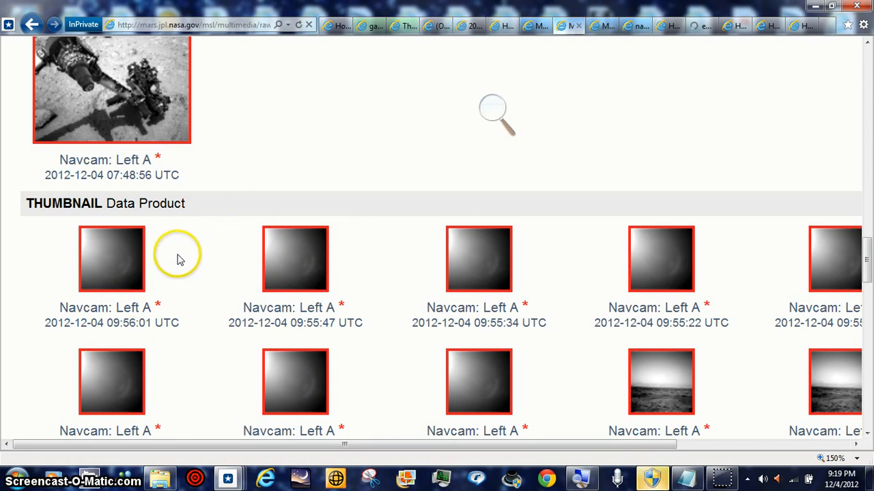
{"action": "mouse_move", "coordinate": [307, 238]}
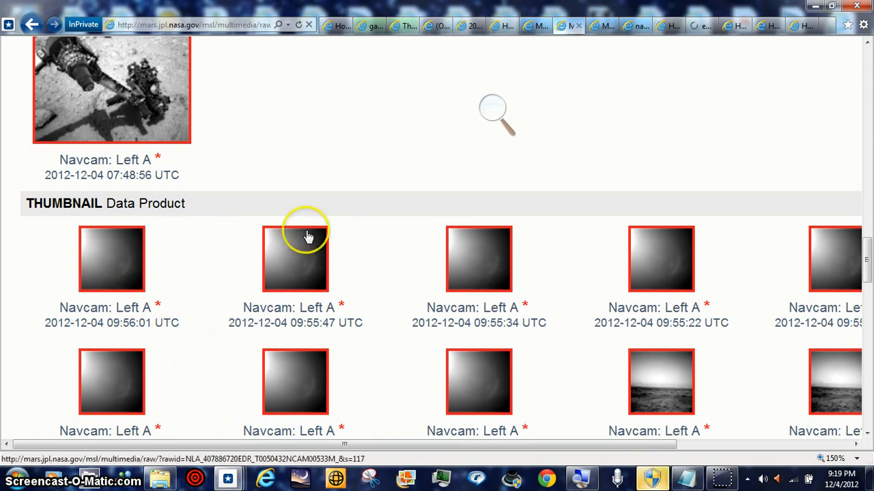
{"action": "mouse_move", "coordinate": [623, 53]}
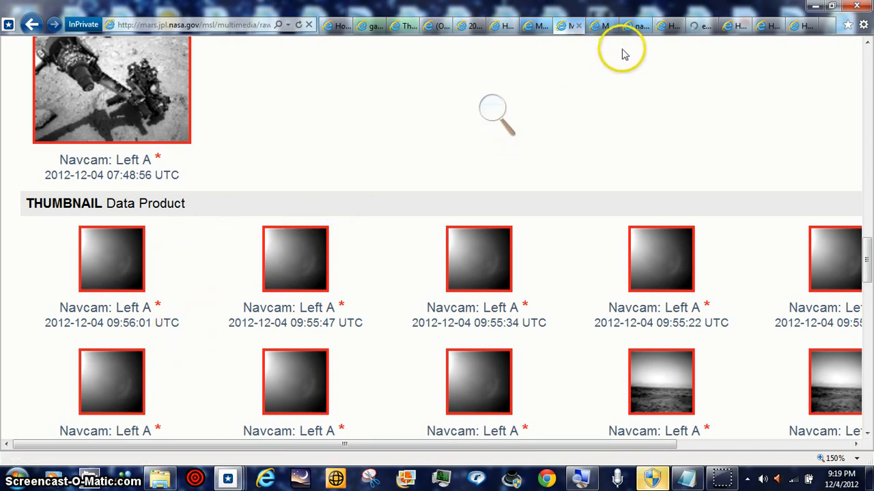
Switch to the tab holding the single small sun-glare thumbnail
{"action": "left_click", "coordinate": [635, 25]}
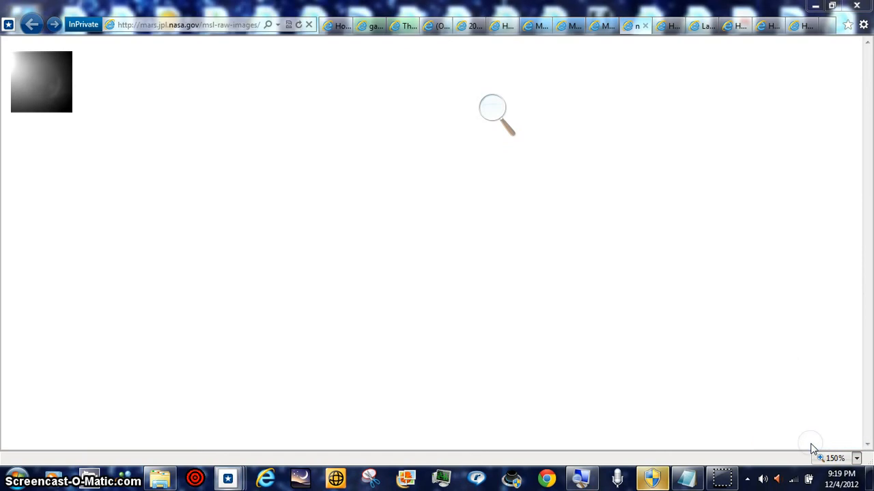
Apply a custom page zoom of 777% to enlarge the sun-glare thumbnail
{"action": "left_click", "coordinate": [832, 459]}
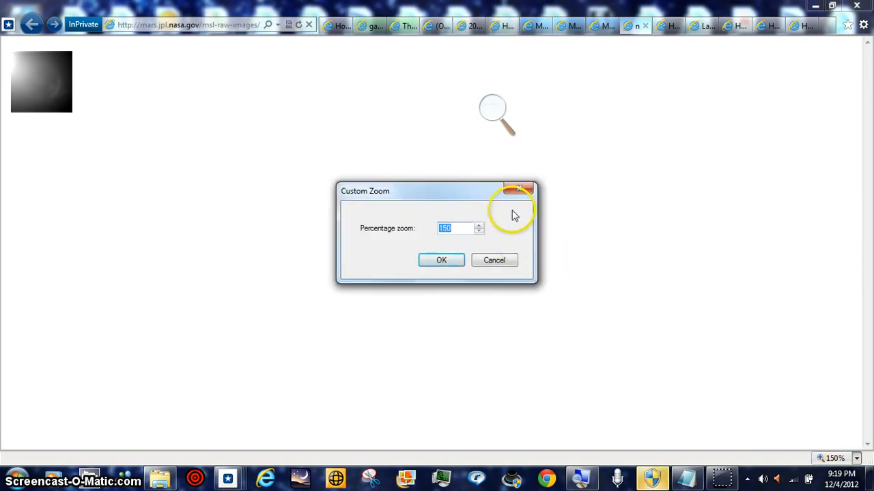
{"action": "mouse_move", "coordinate": [442, 246]}
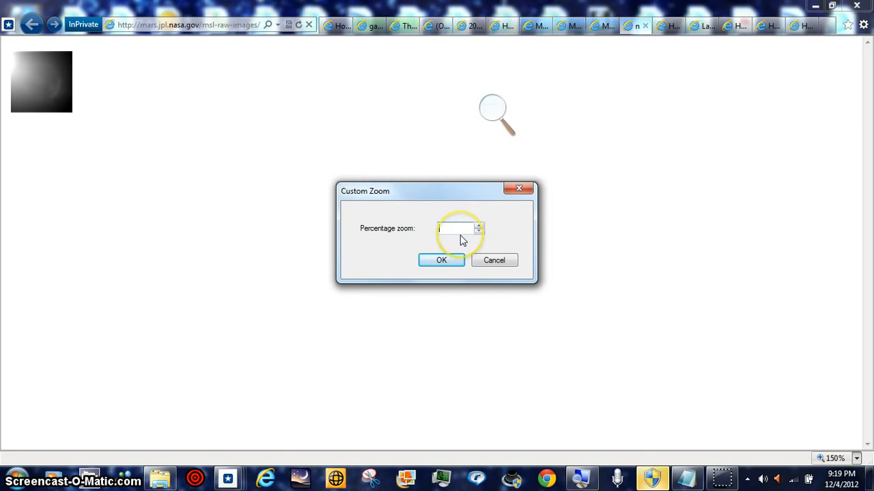
{"action": "type", "text": "777"}
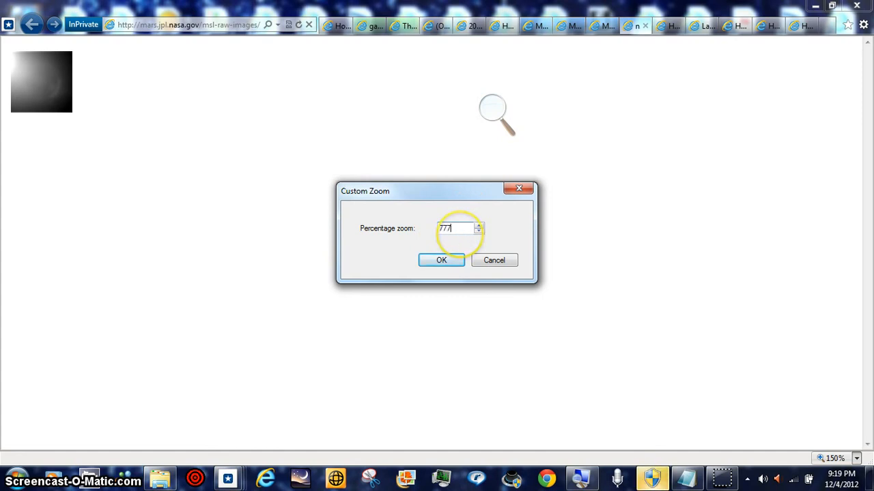
{"action": "mouse_move", "coordinate": [410, 276]}
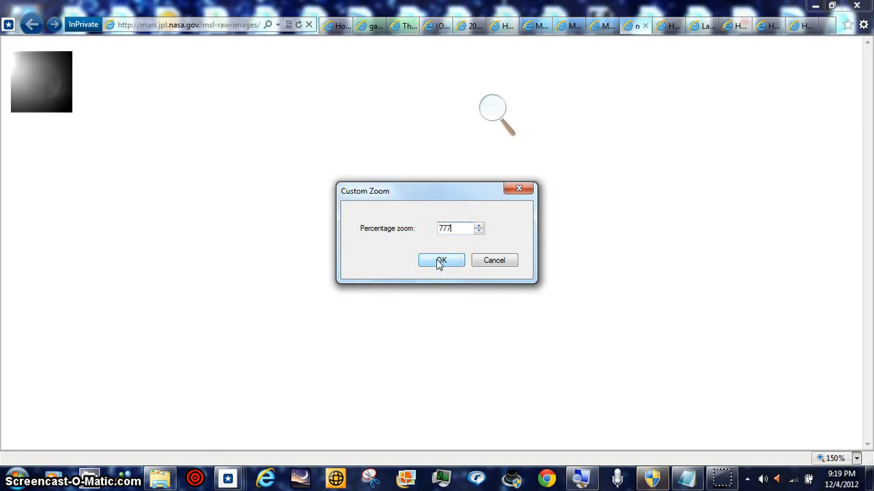
{"action": "left_click", "coordinate": [440, 260]}
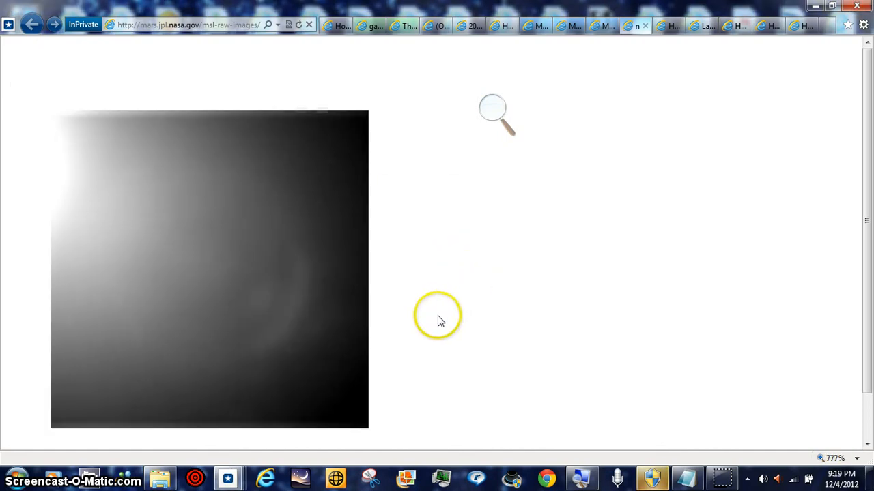
{"action": "mouse_move", "coordinate": [505, 382]}
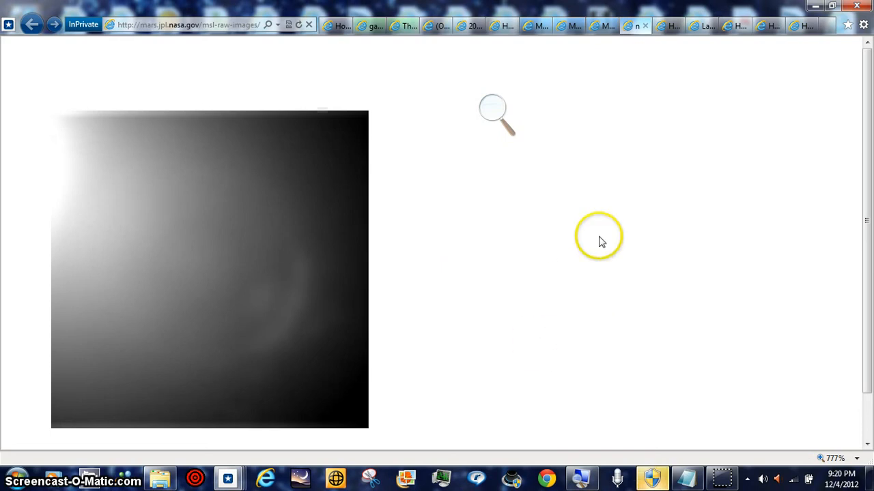
{"action": "mouse_move", "coordinate": [516, 130]}
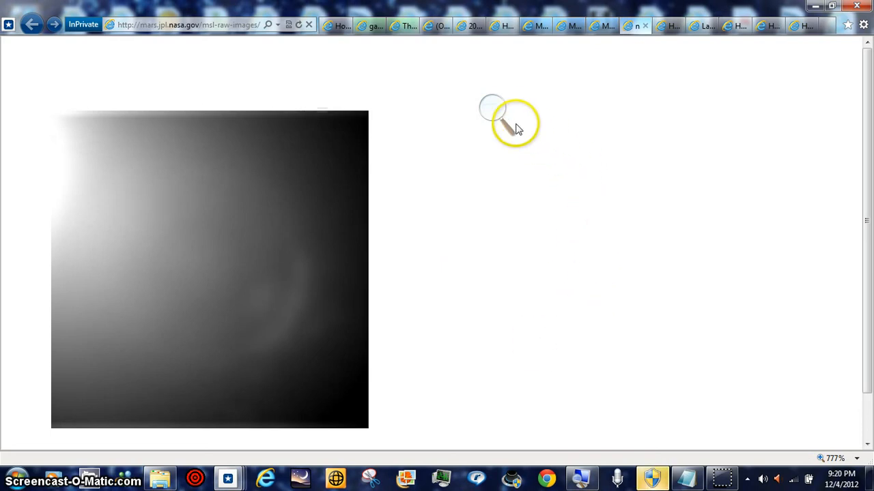
{"action": "left_click", "coordinate": [508, 120]}
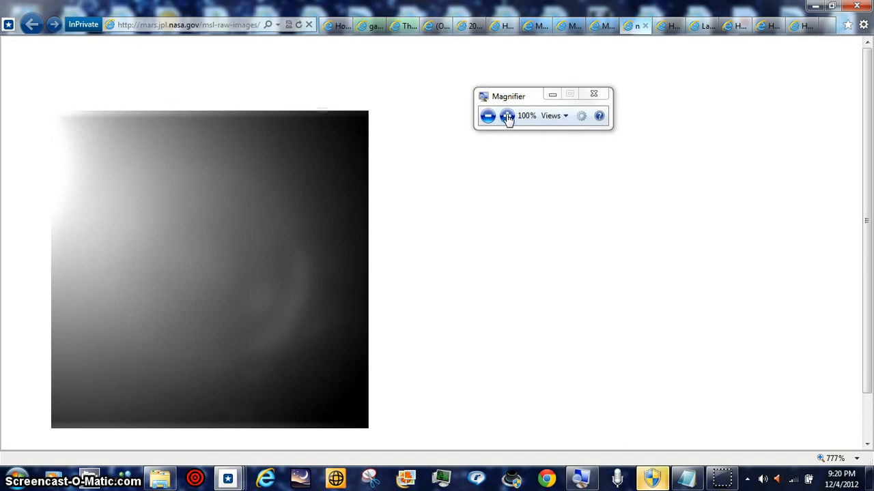
{"action": "mouse_move", "coordinate": [586, 108]}
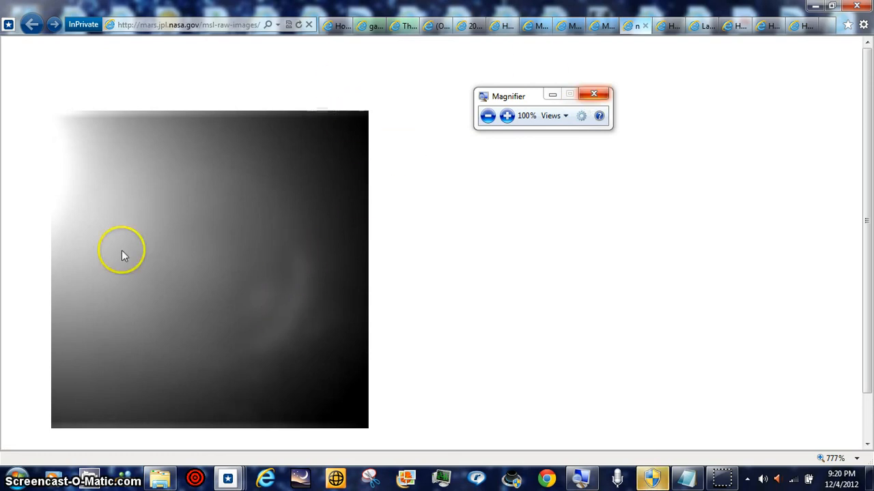
{"action": "mouse_move", "coordinate": [240, 166]}
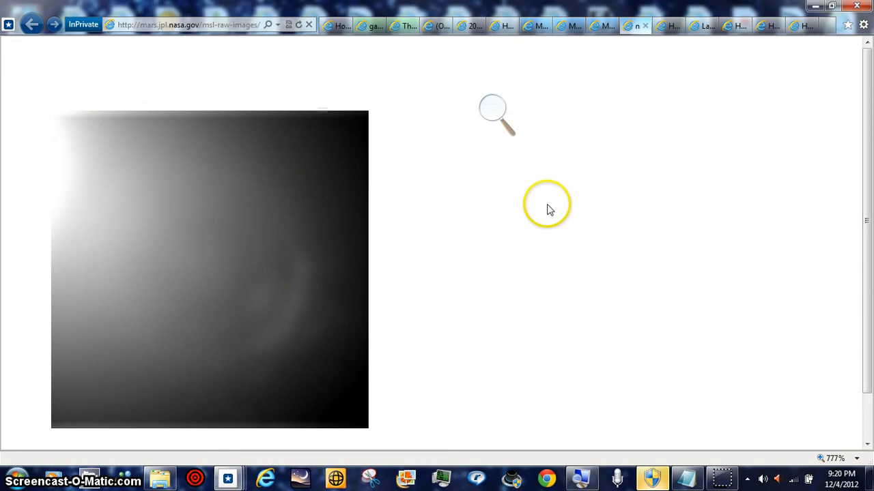
{"action": "mouse_move", "coordinate": [598, 247]}
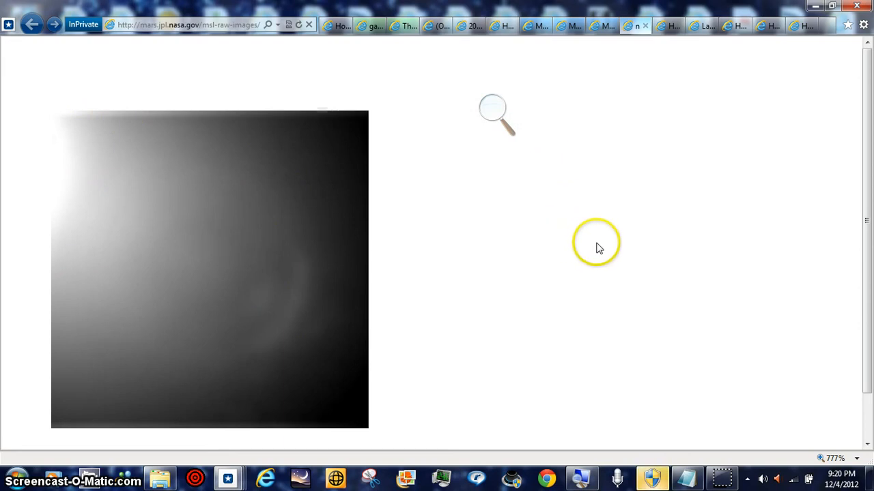